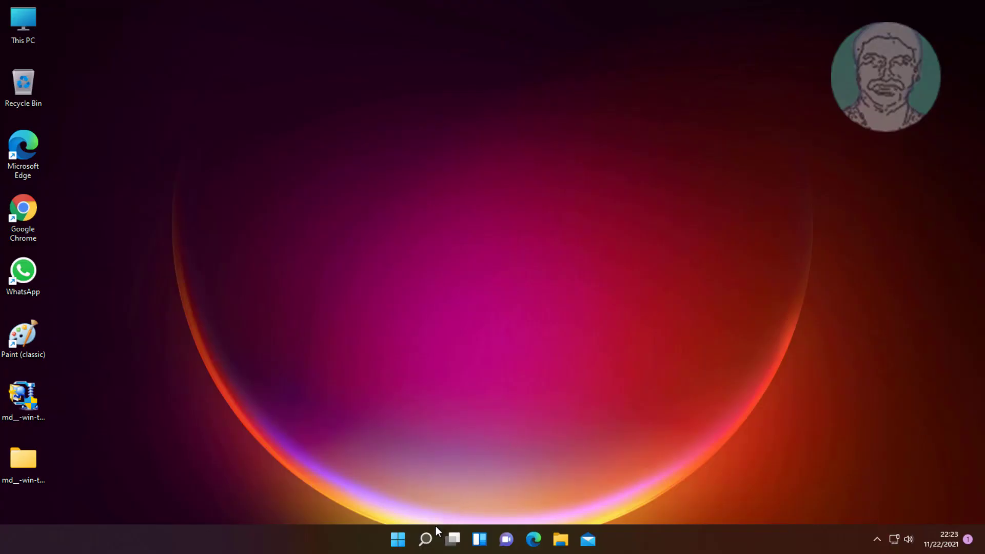
Step: Find 'power plan' in Windows search and reach the Balanced plan's advanced power settings
{"action": "left_click", "coordinate": [425, 539]}
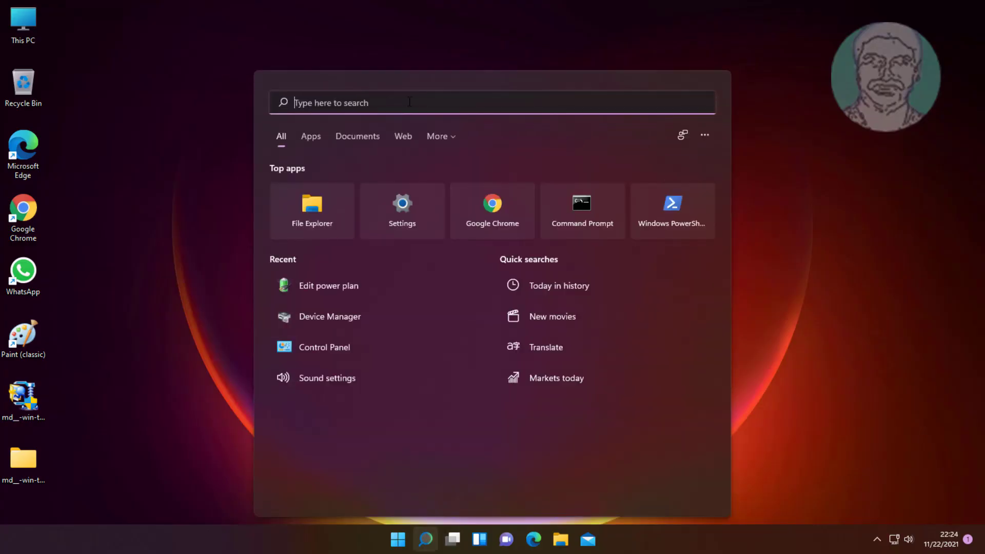
{"action": "type", "text": "power"}
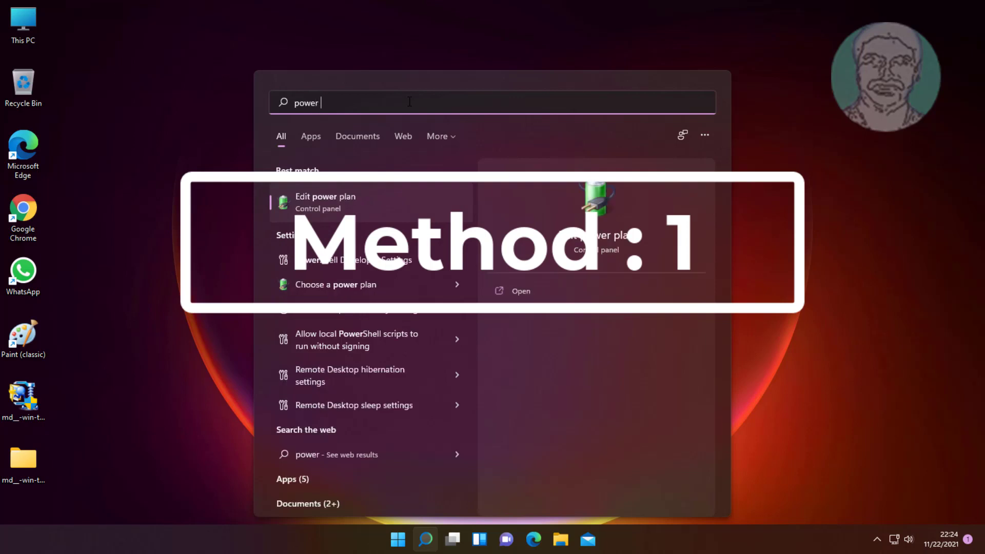
{"action": "type", "text": "plan"}
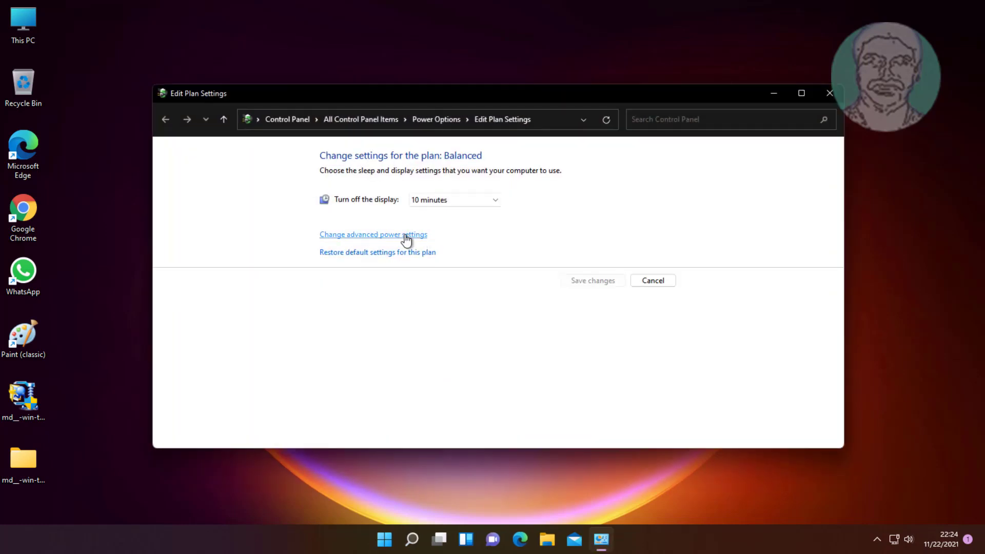
{"action": "left_click", "coordinate": [373, 234]}
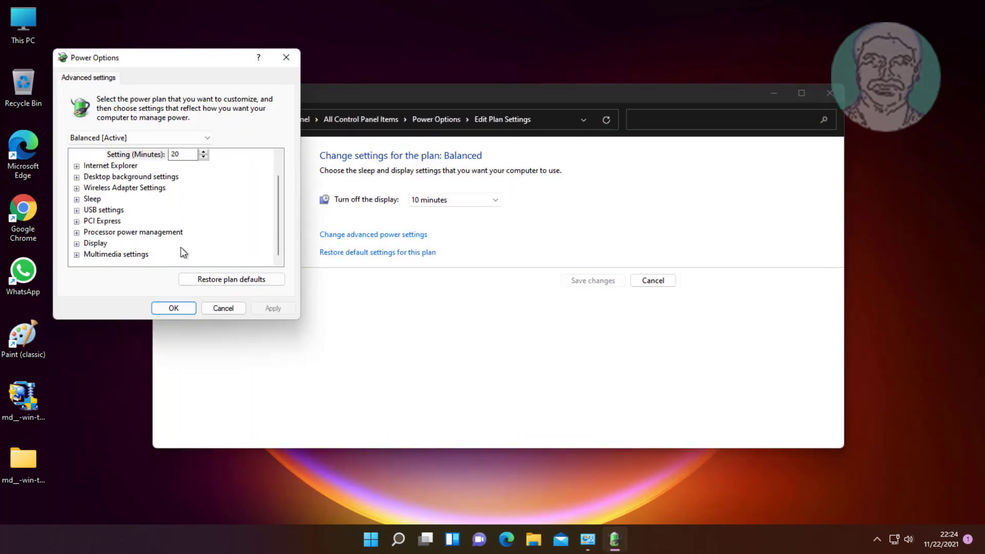
Step: Set PCI Express > Link State Power Management to Off and confirm with OK
{"action": "left_click", "coordinate": [102, 220]}
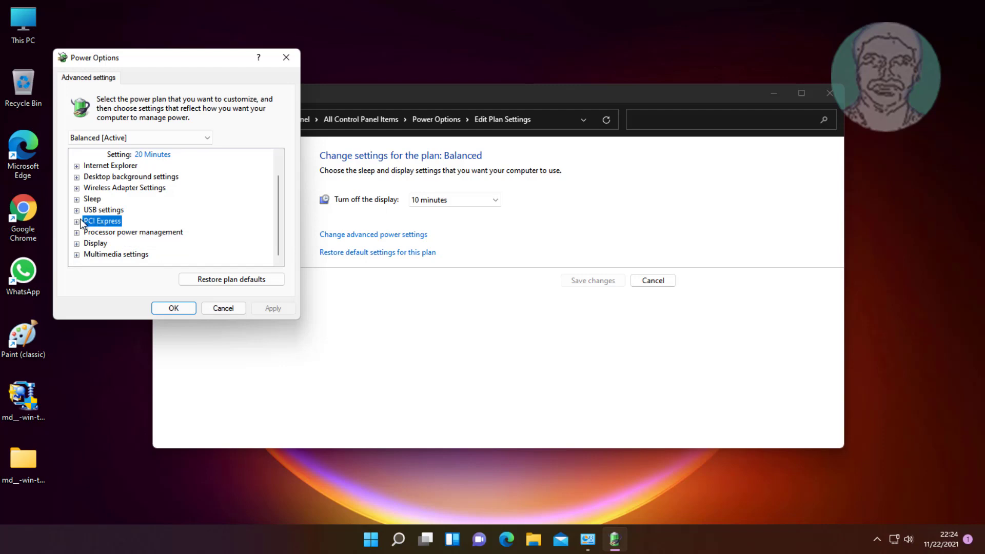
{"action": "left_click", "coordinate": [77, 221]}
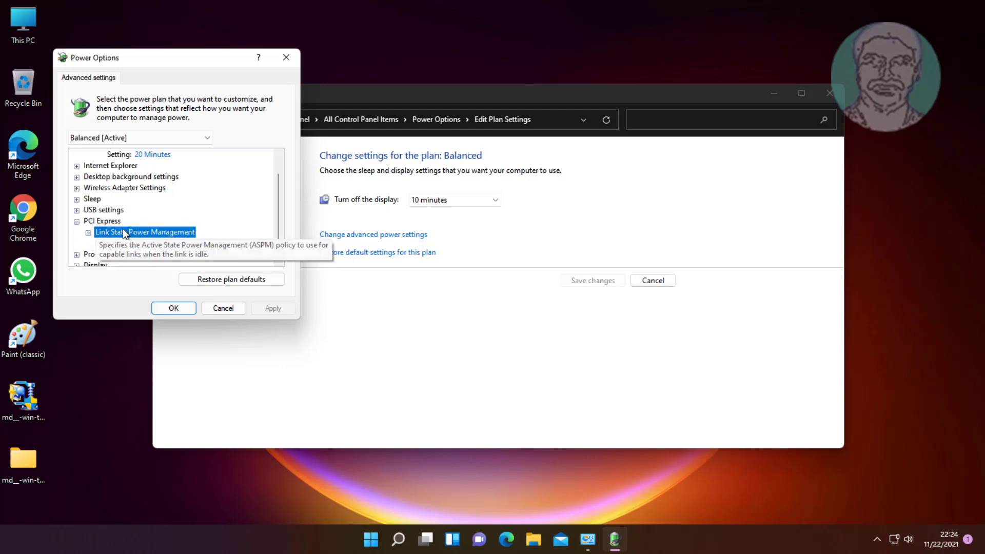
{"action": "left_click", "coordinate": [145, 232]}
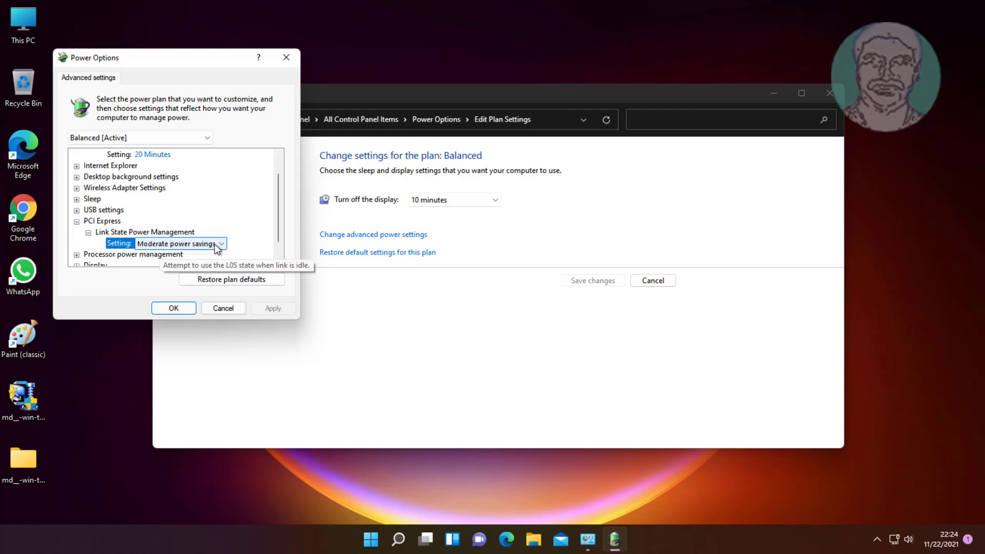
{"action": "left_click", "coordinate": [221, 243]}
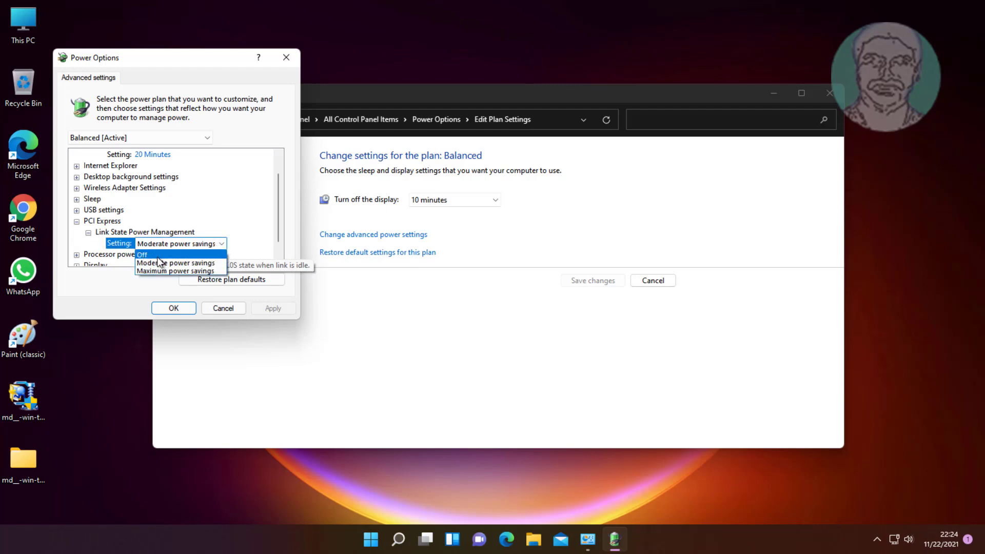
{"action": "left_click", "coordinate": [142, 255]}
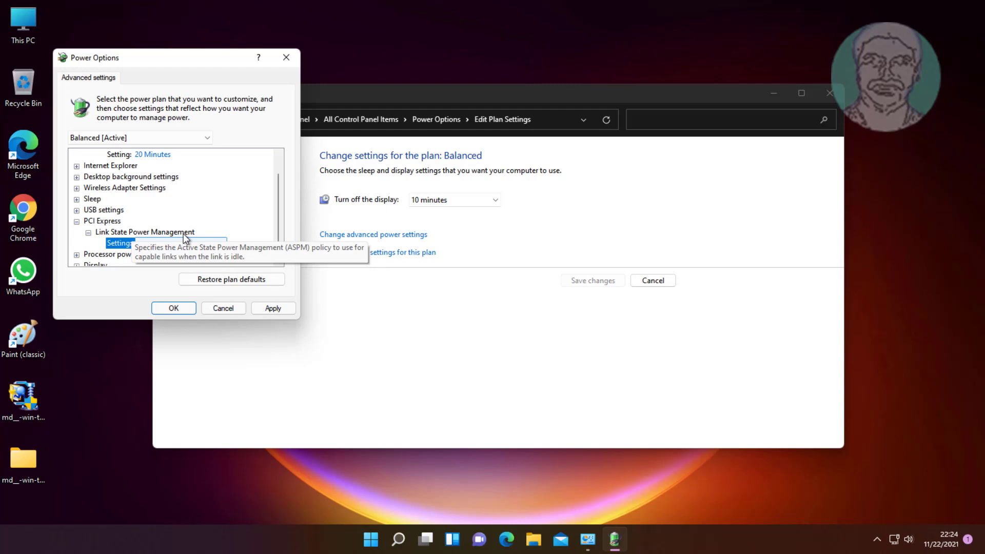
{"action": "left_click", "coordinate": [272, 308]}
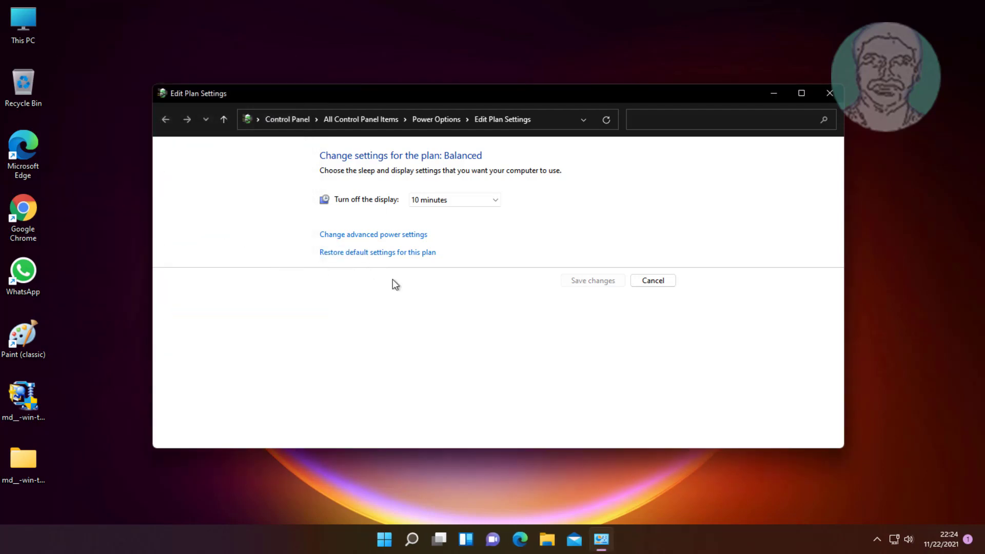
{"action": "mouse_move", "coordinate": [829, 93]}
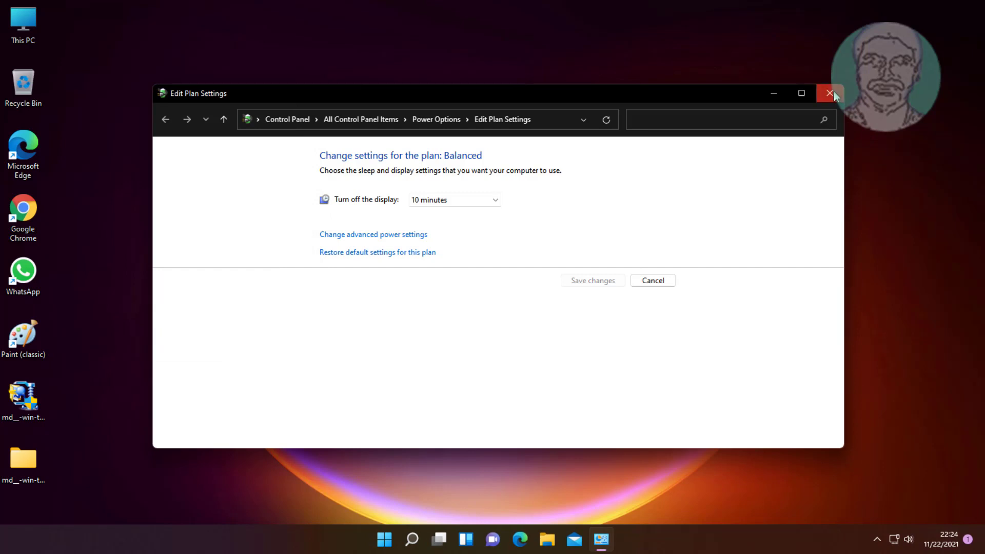
Step: Search 'power plan' again and reach the power button and shutdown settings page
{"action": "left_click", "coordinate": [829, 93]}
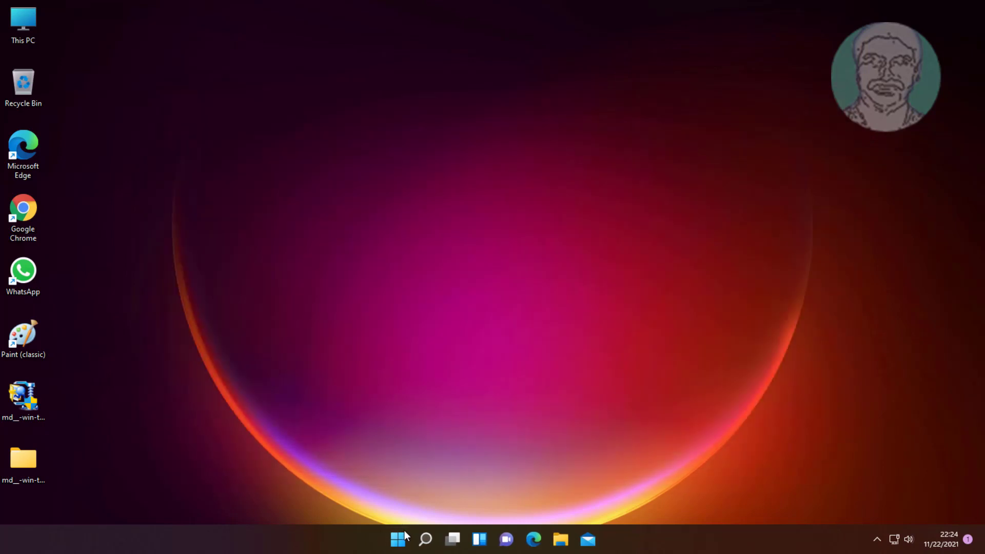
{"action": "left_click", "coordinate": [425, 539]}
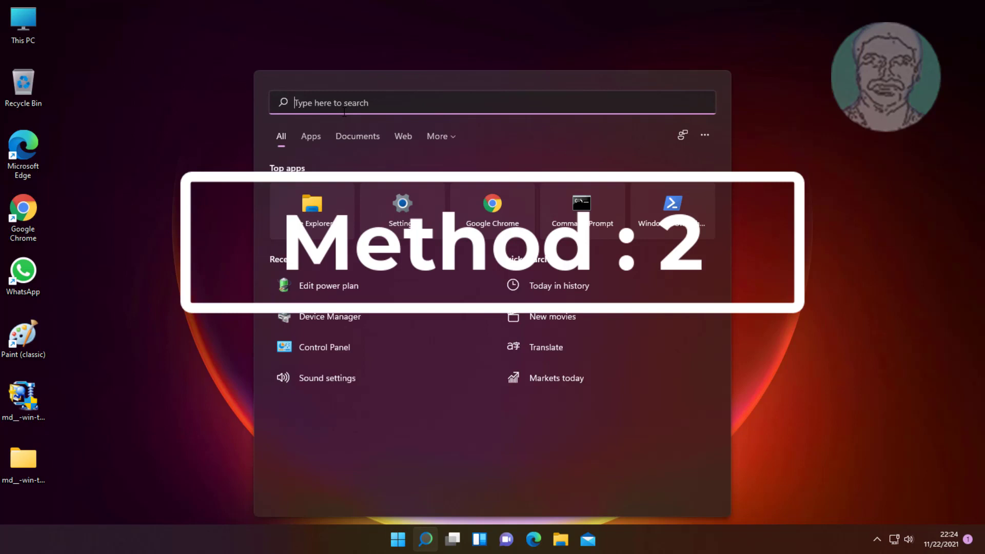
{"action": "type", "text": "p"}
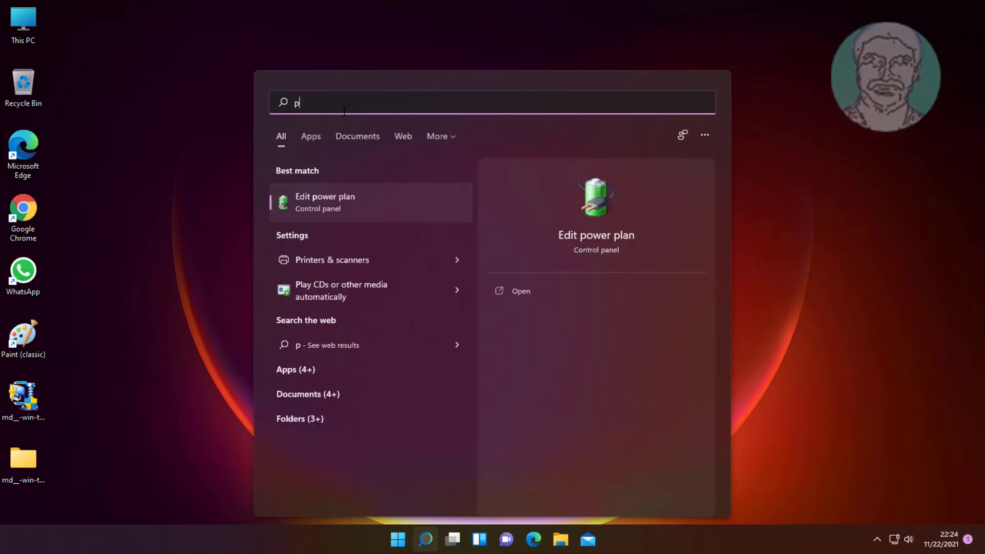
{"action": "type", "text": "ower"}
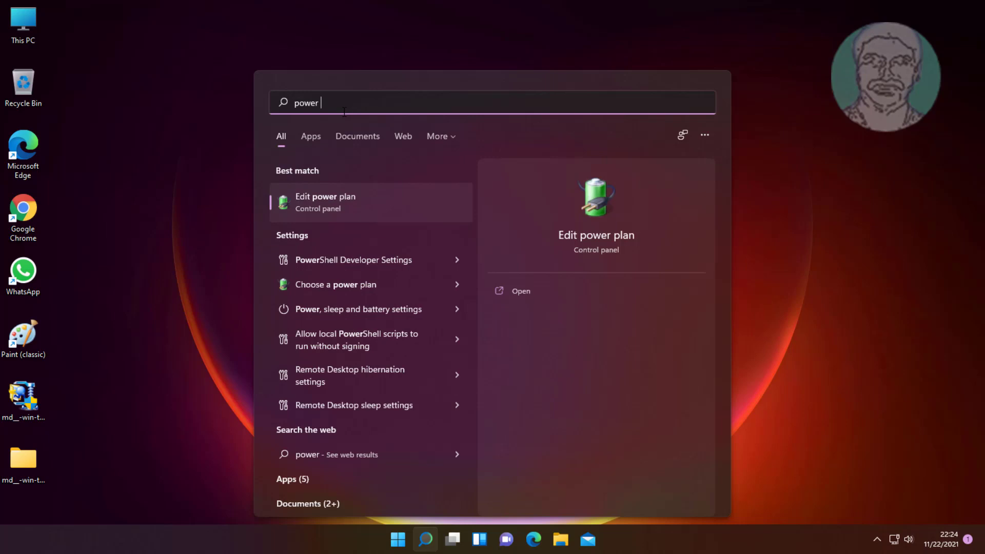
{"action": "type", "text": "plan"}
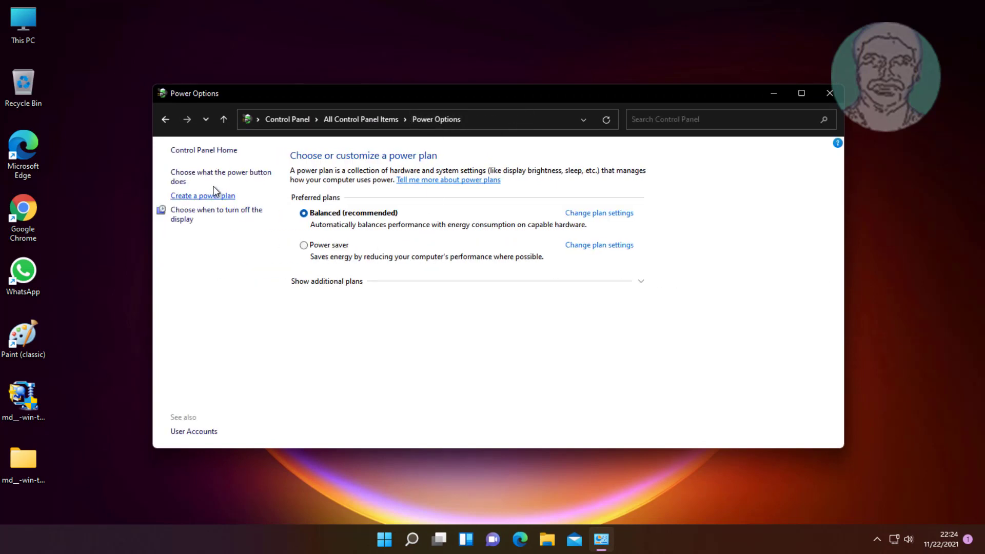
{"action": "left_click", "coordinate": [221, 177]}
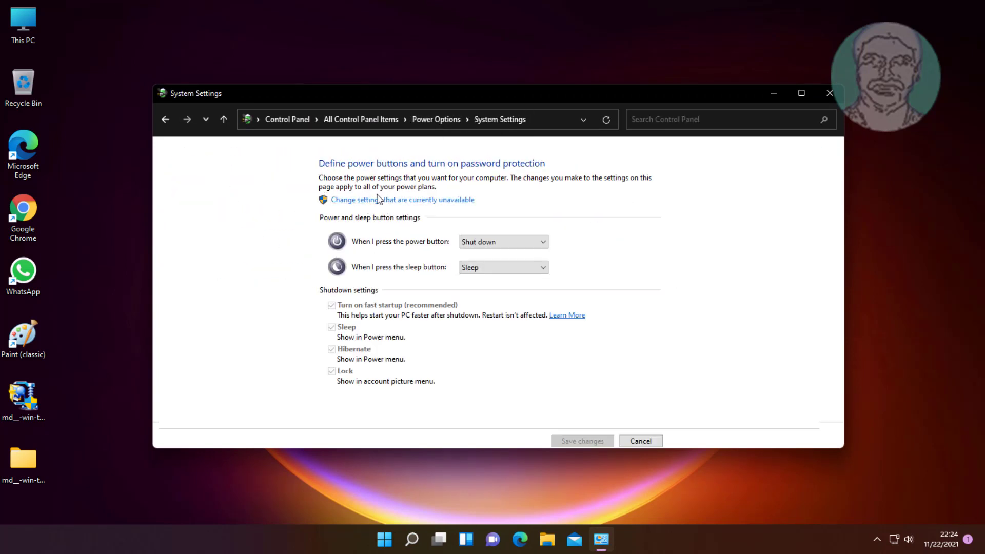
Step: Unlock the unavailable settings, untick Turn on fast startup, and save changes
{"action": "left_click", "coordinate": [402, 199]}
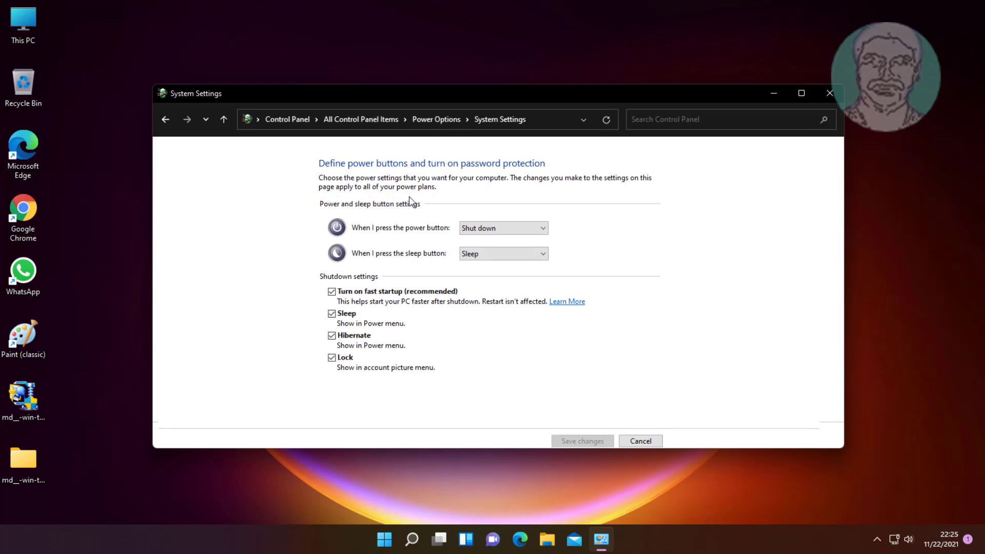
{"action": "left_click", "coordinate": [331, 291]}
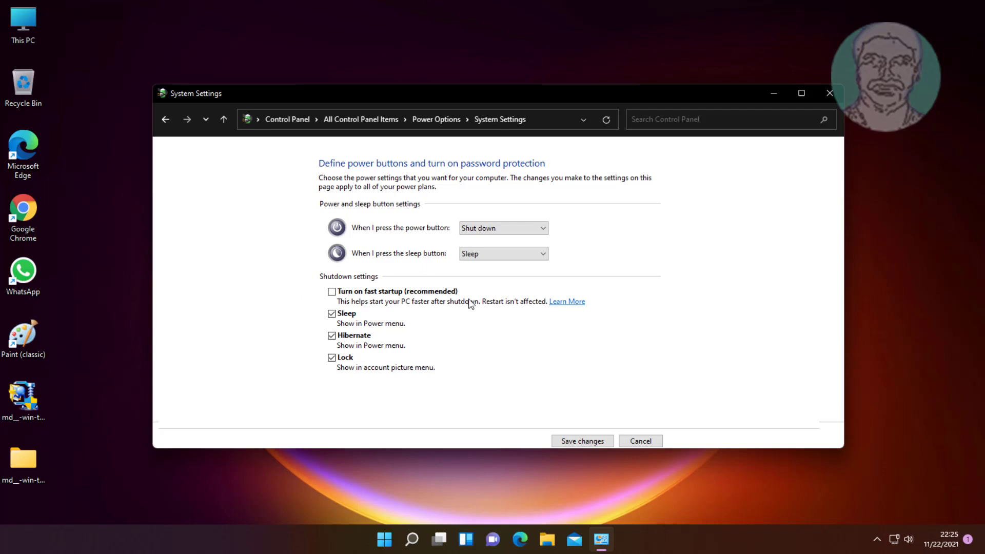
{"action": "left_click", "coordinate": [639, 440]}
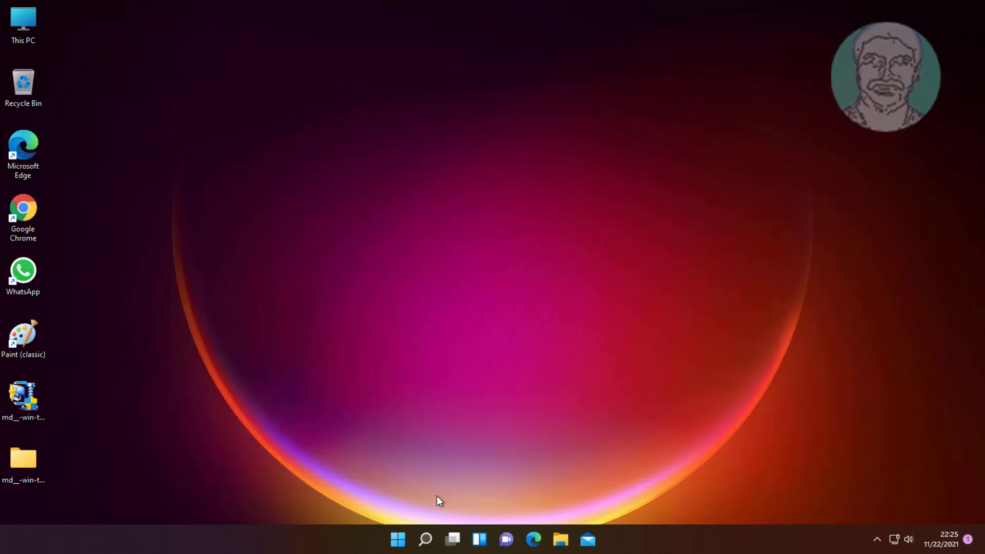
{"action": "mouse_move", "coordinate": [425, 538]}
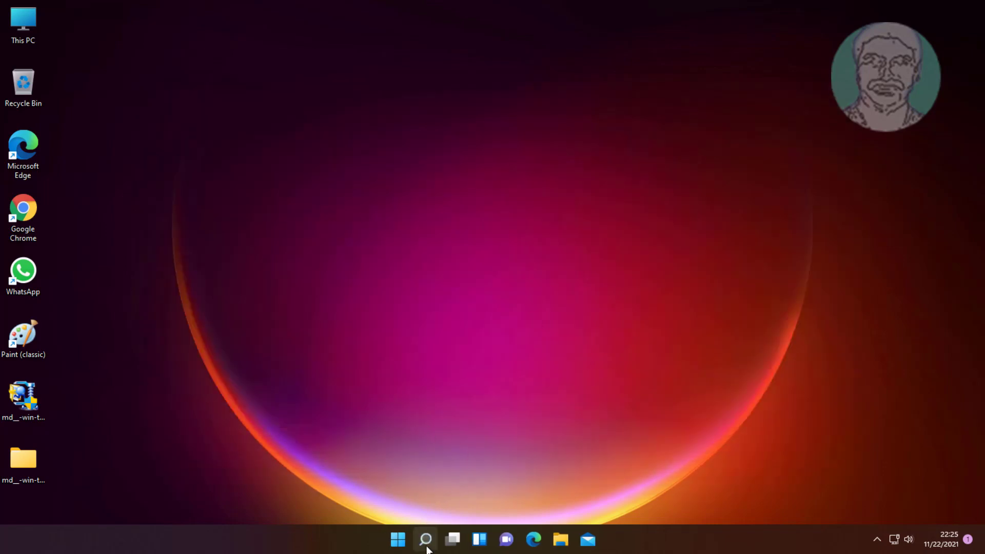
Step: Run powercfg -h off in the admin Command Prompt to disable hibernation, then exit
{"action": "type", "text": "control Panel"}
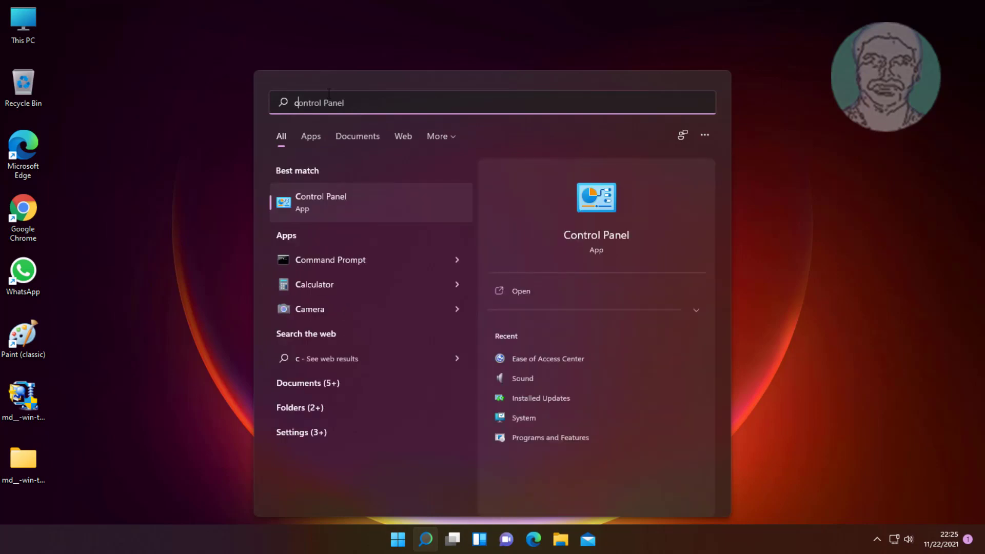
{"action": "type", "text": "cmd"}
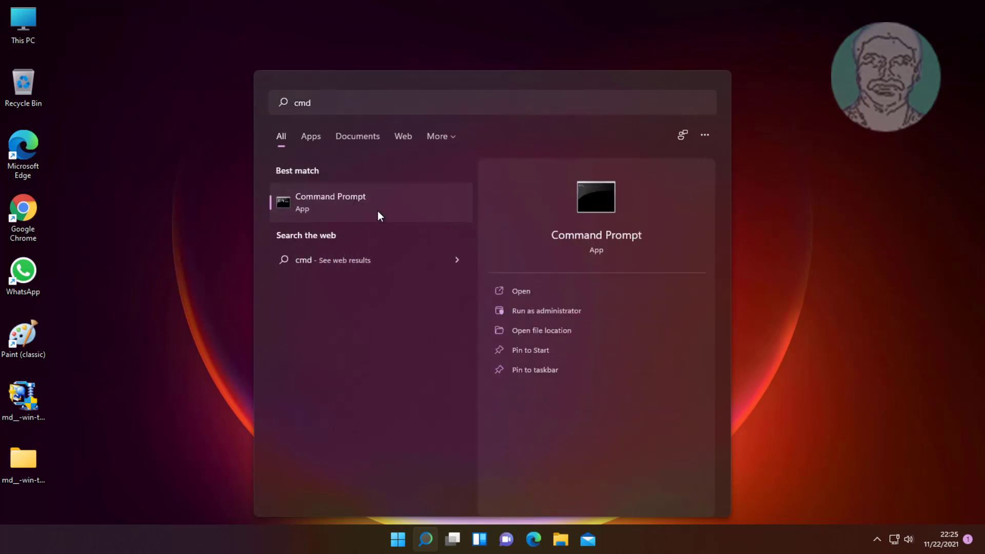
{"action": "mouse_move", "coordinate": [408, 219]}
{"action": "type", "text": "pow"}
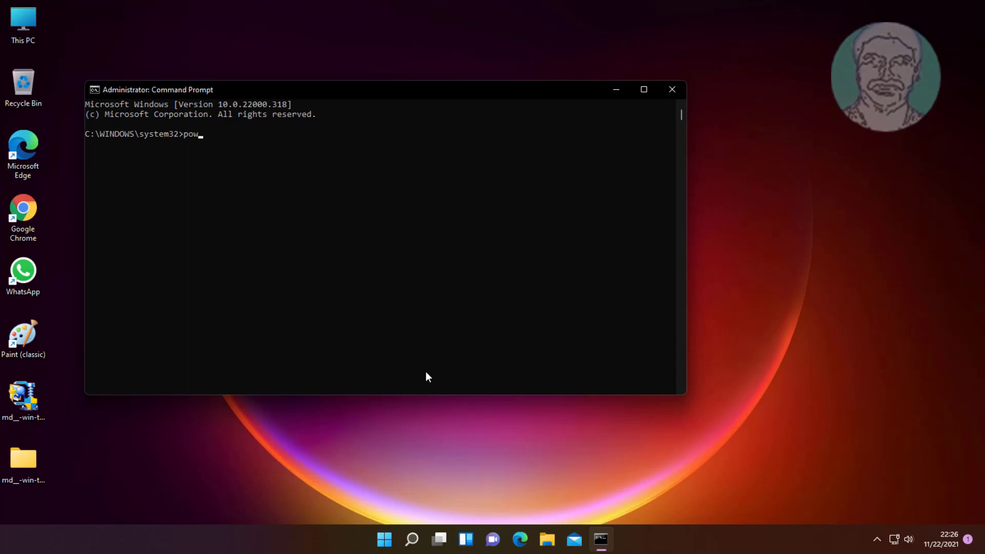
{"action": "type", "text": "ercfg"}
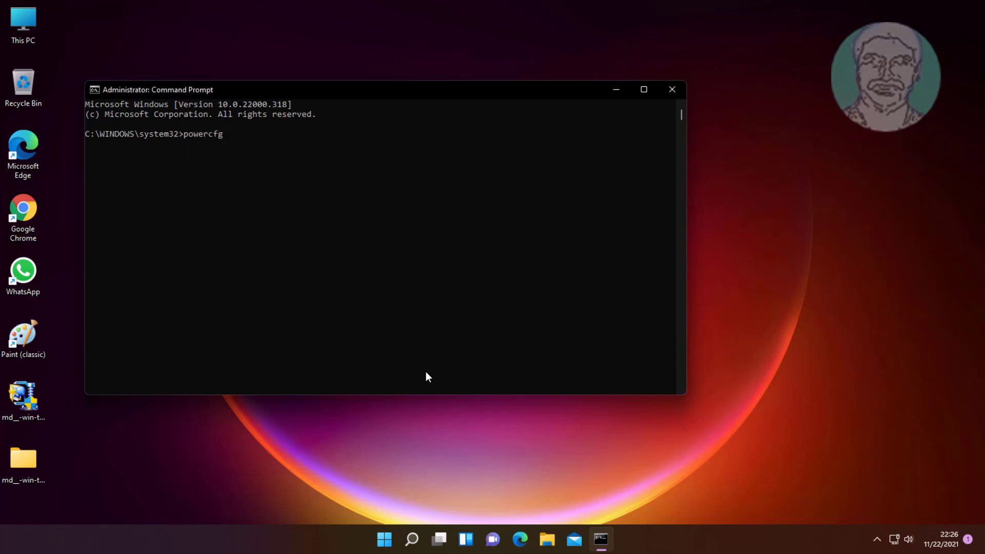
{"action": "type", "text": "-h off"}
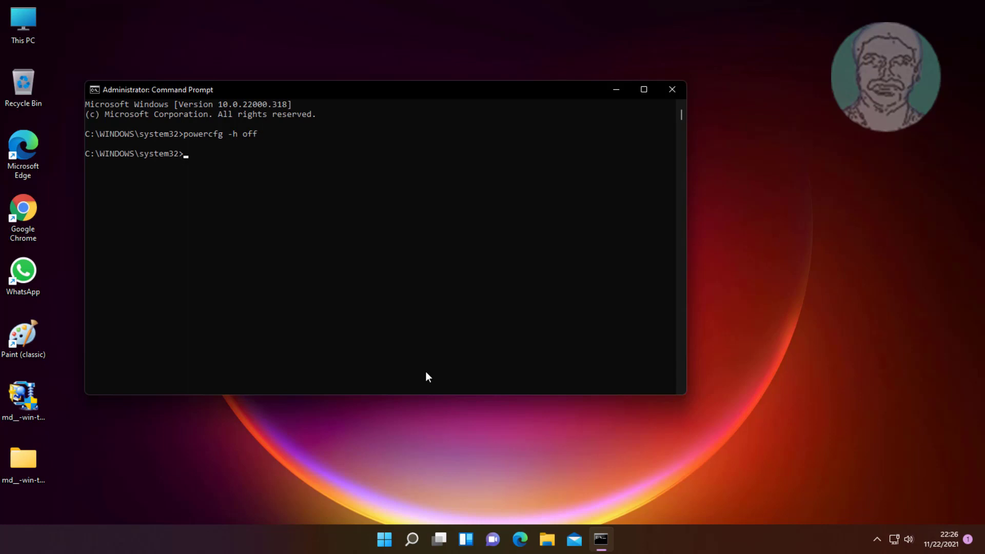
{"action": "mouse_move", "coordinate": [178, 108]}
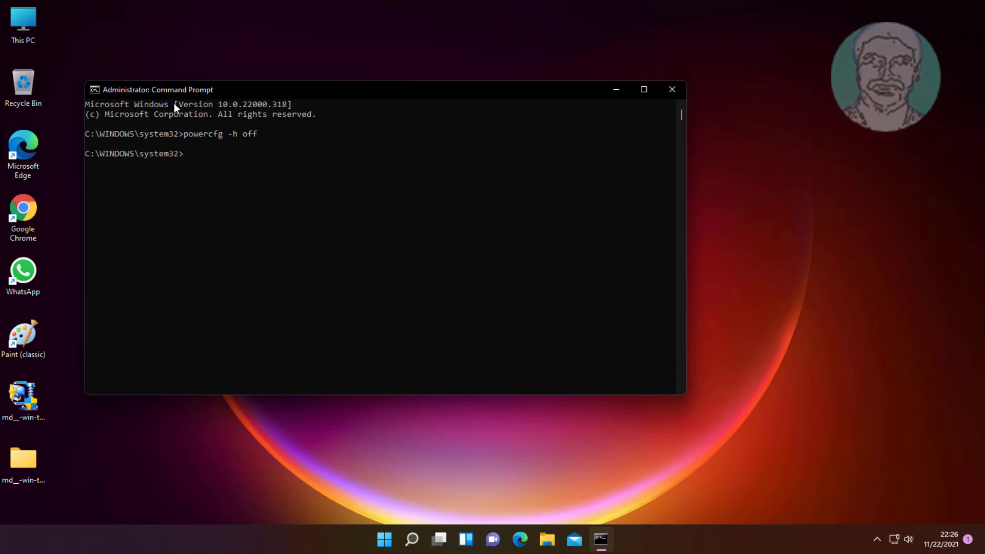
{"action": "type", "text": "exi"}
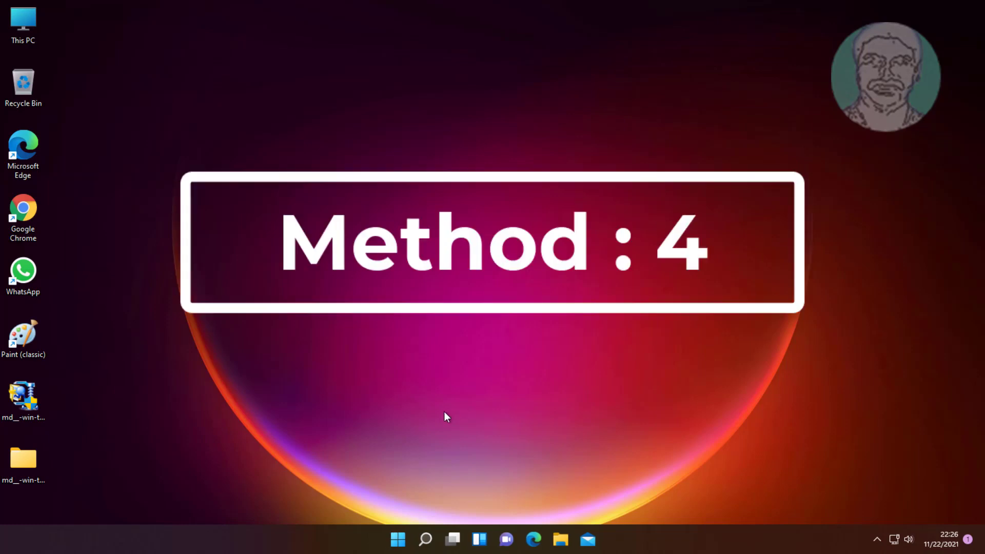
Step: Launch Command Prompt as administrator from search and allow the UAC prompt
{"action": "left_click", "coordinate": [424, 538]}
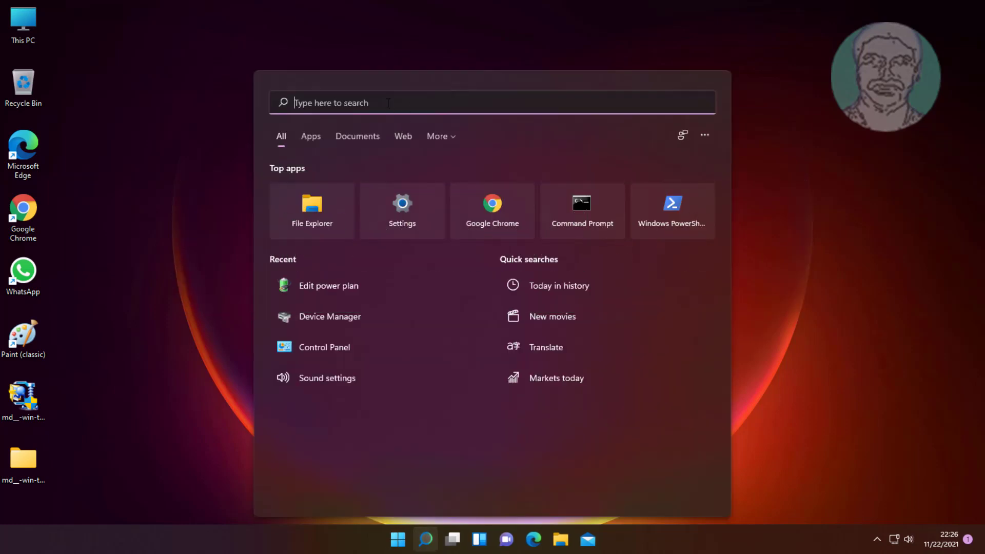
{"action": "type", "text": "cmd"}
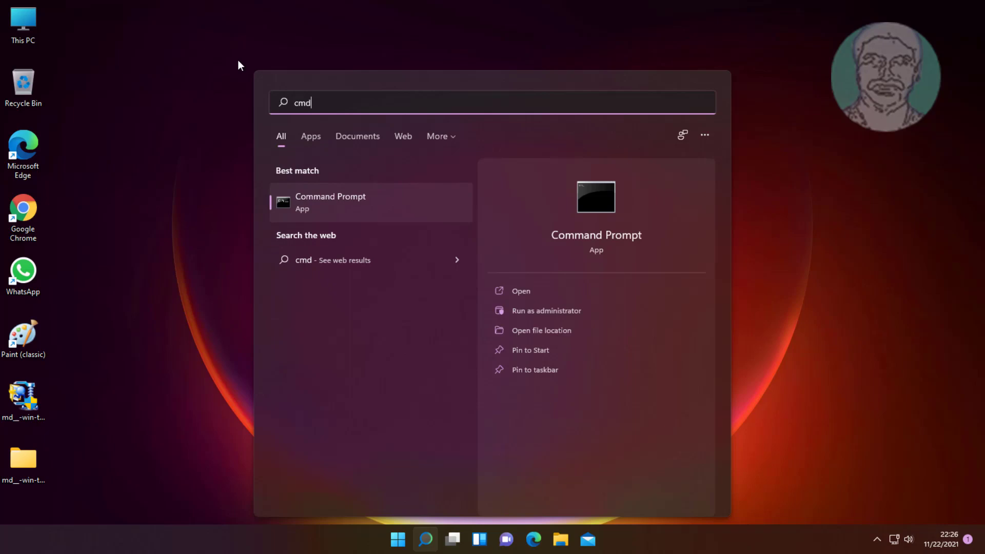
{"action": "right_click", "coordinate": [330, 202]}
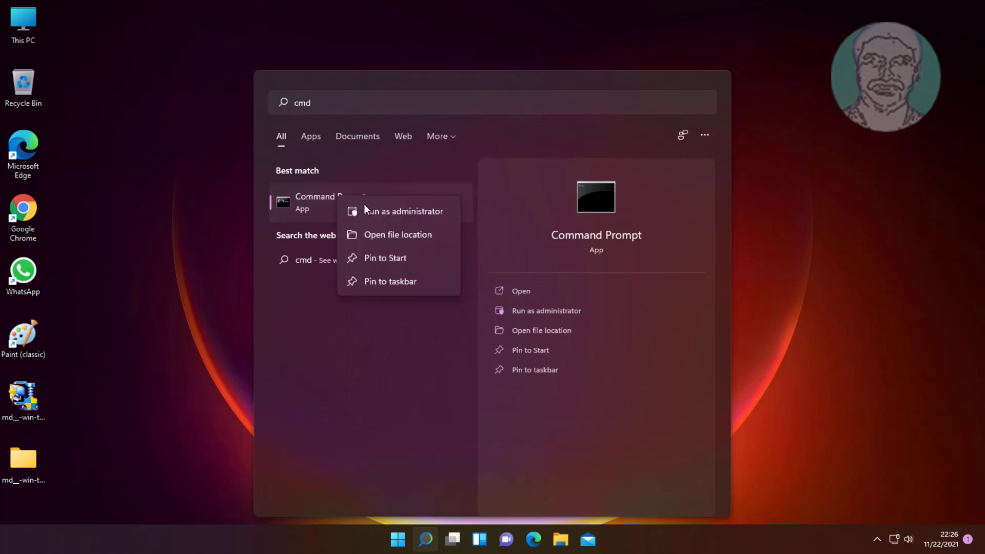
{"action": "left_click", "coordinate": [404, 210]}
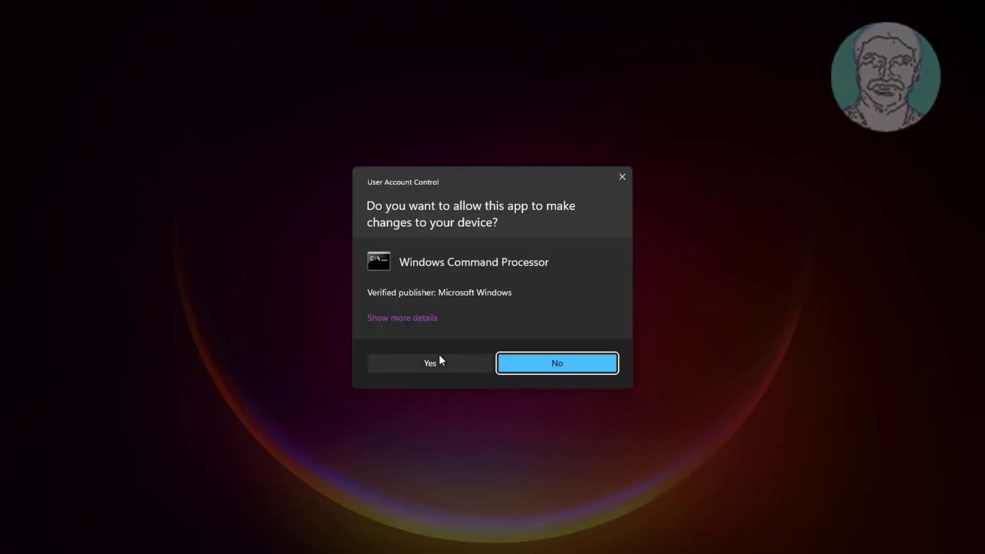
{"action": "left_click", "coordinate": [430, 363]}
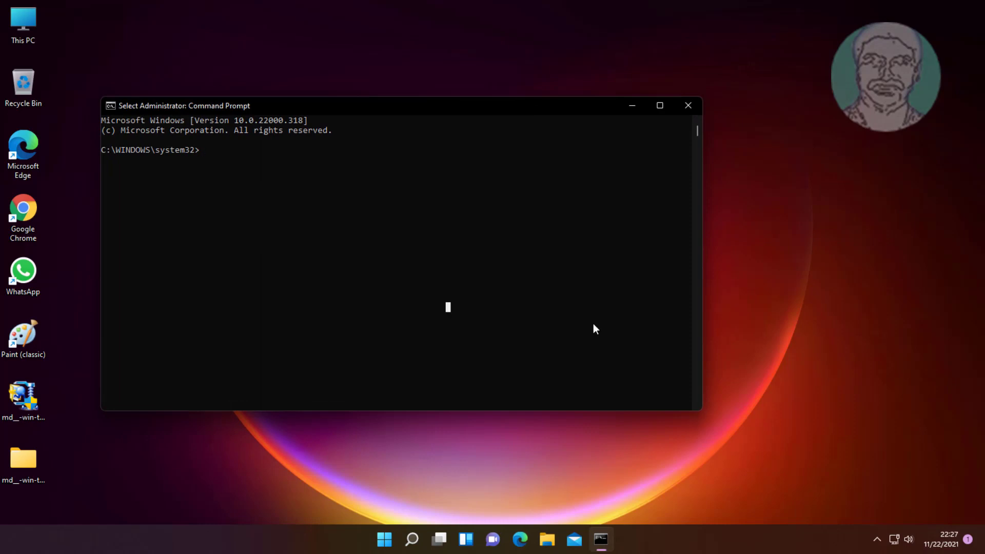
Step: Run sfc /scannow to check system file integrity
{"action": "type", "text": "sfc /sc"}
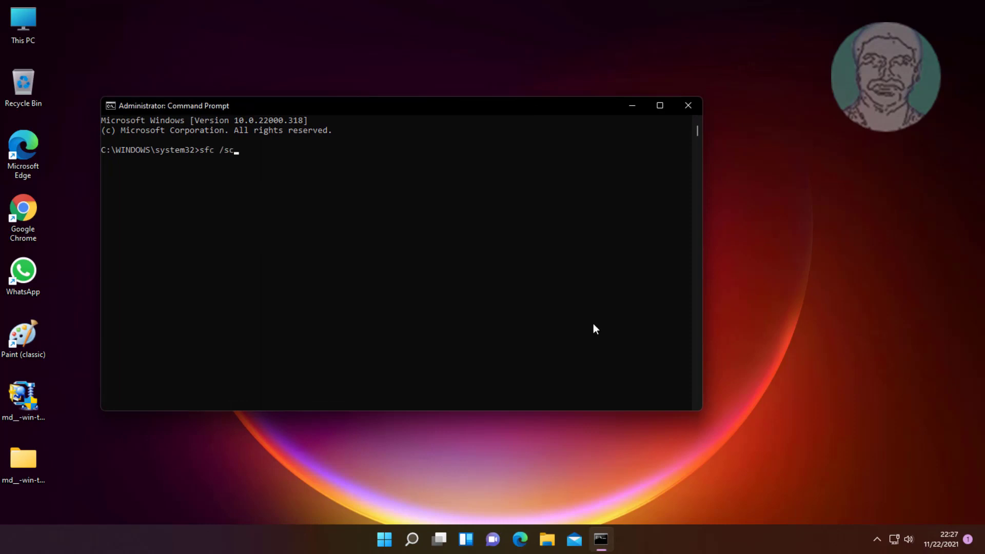
{"action": "type", "text": "annow"}
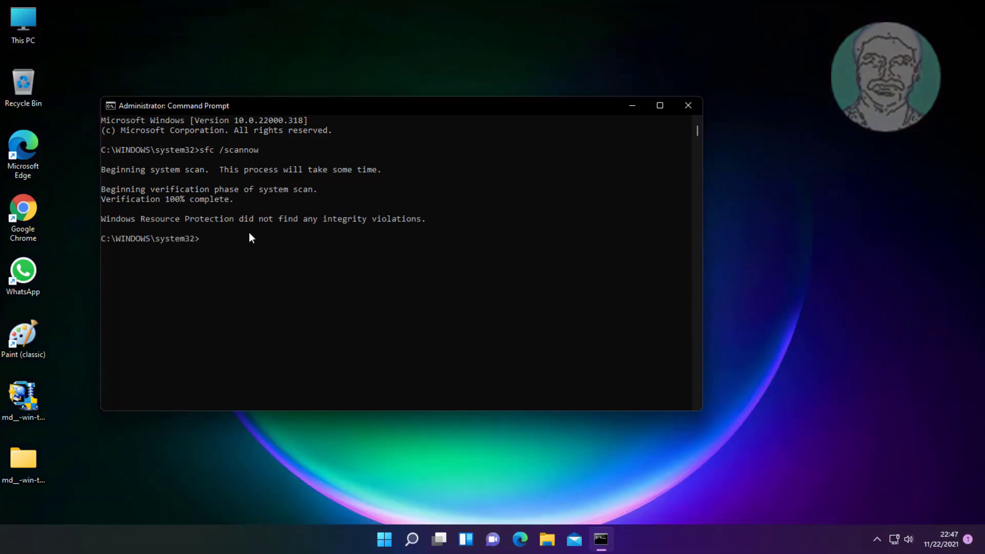
Step: Run dism /online /cleanup-image /restorehealth and let it complete
{"action": "type", "text": "d"}
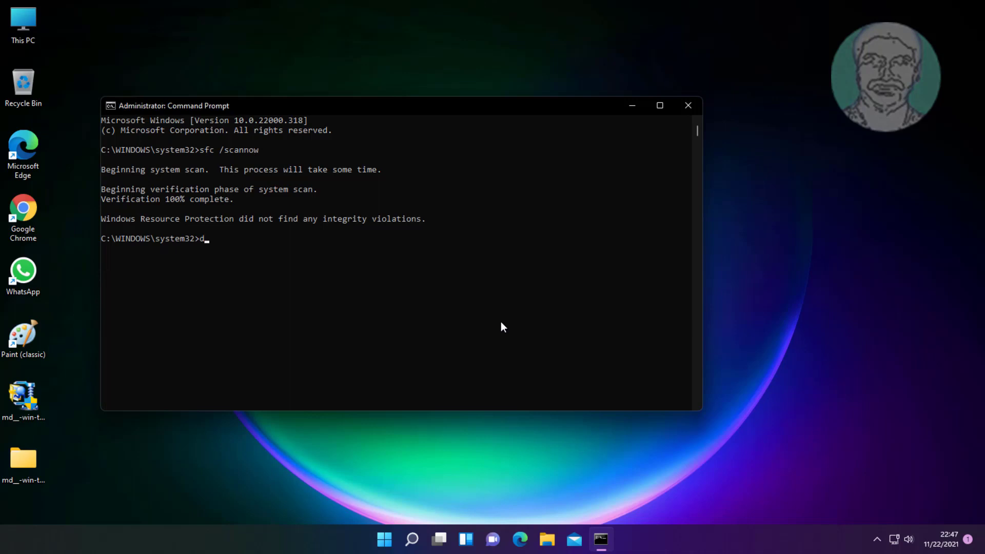
{"action": "type", "text": "ism"}
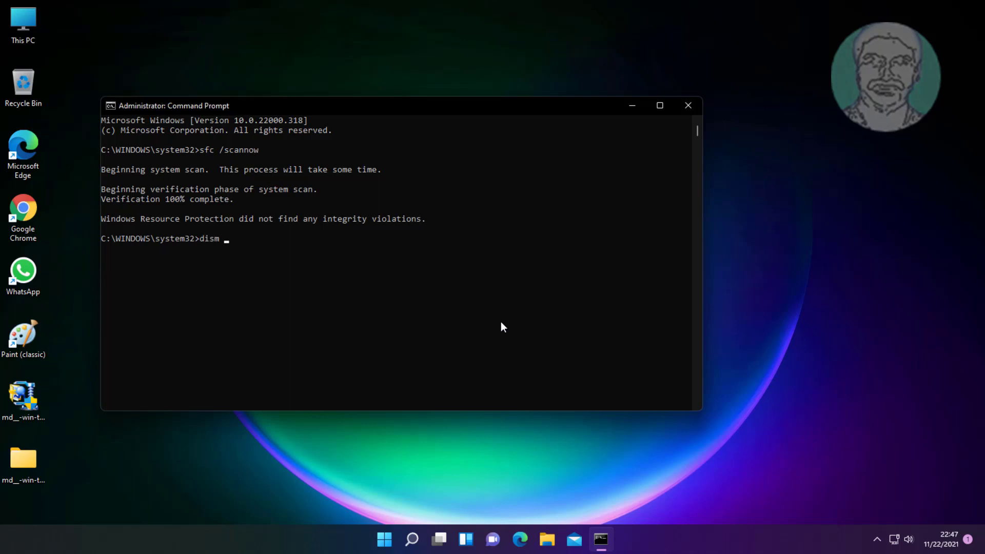
{"action": "type", "text": "/online"}
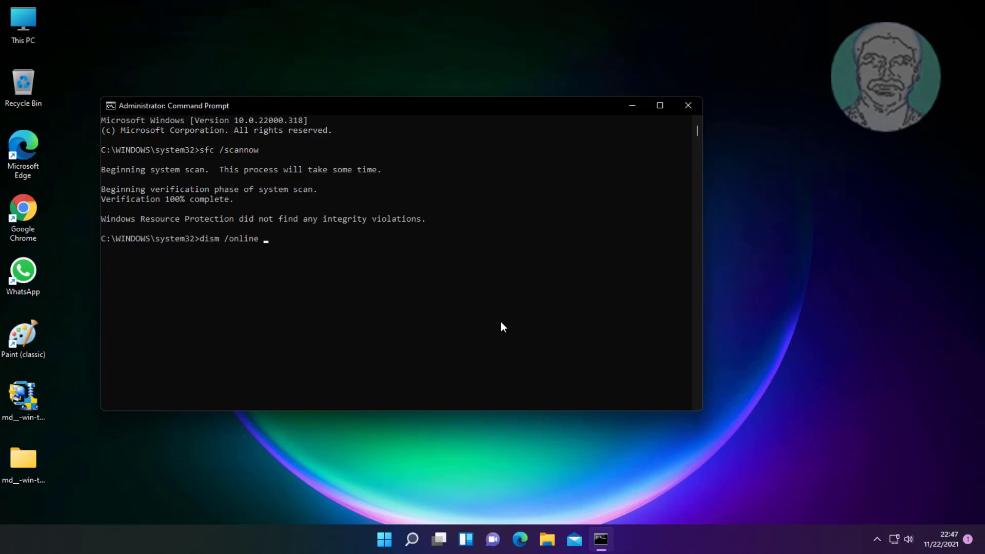
{"action": "type", "text": "/cleanup-"}
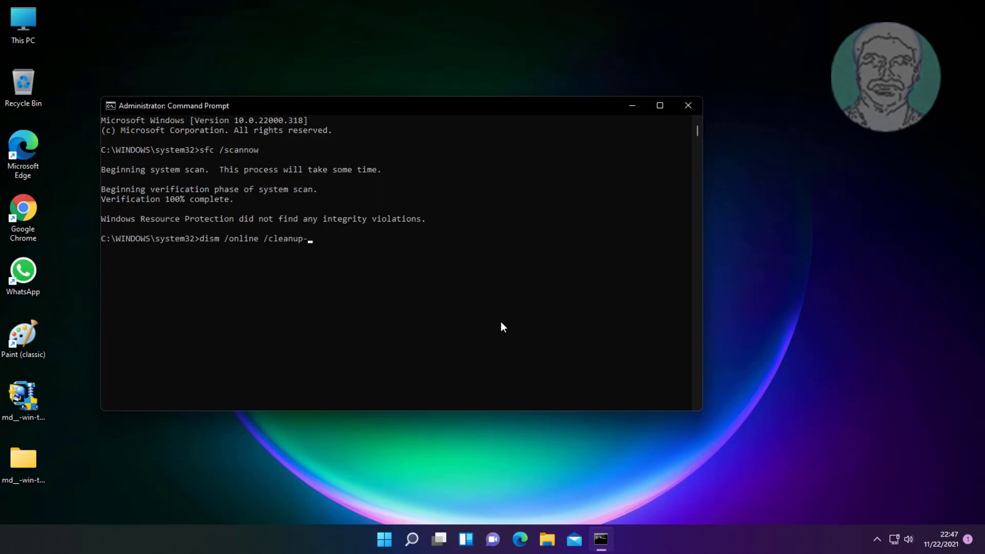
{"action": "type", "text": "image /re"}
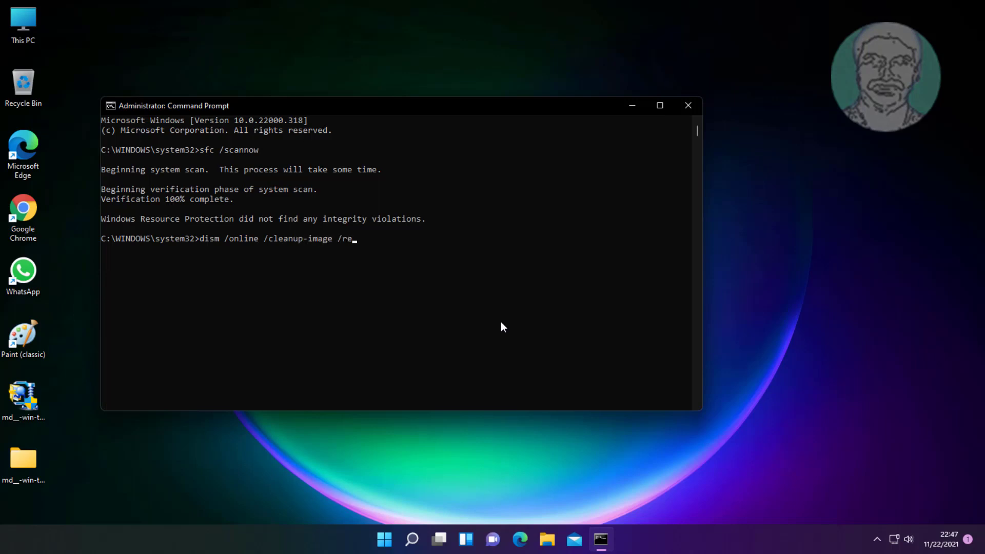
{"action": "type", "text": "storeheal"}
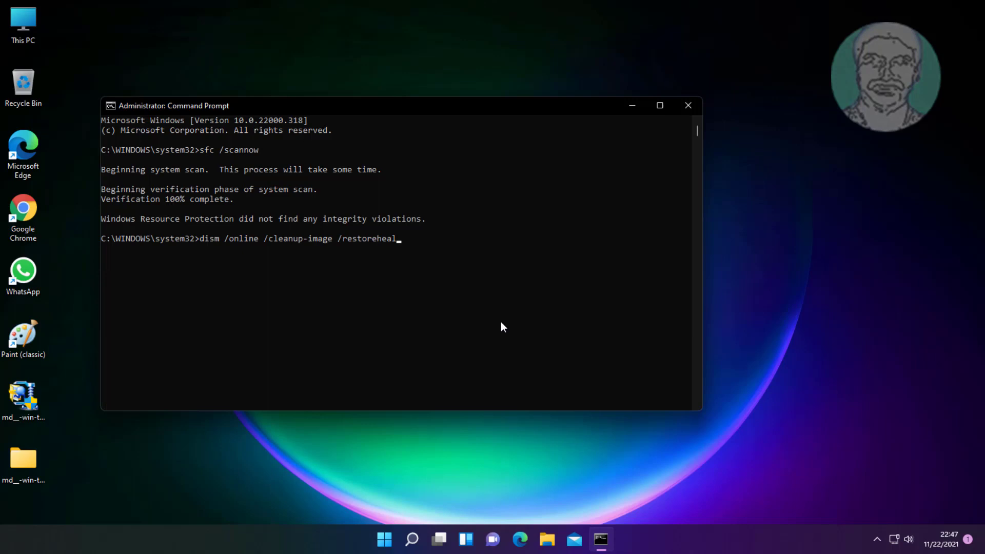
{"action": "key", "text": "Return"}
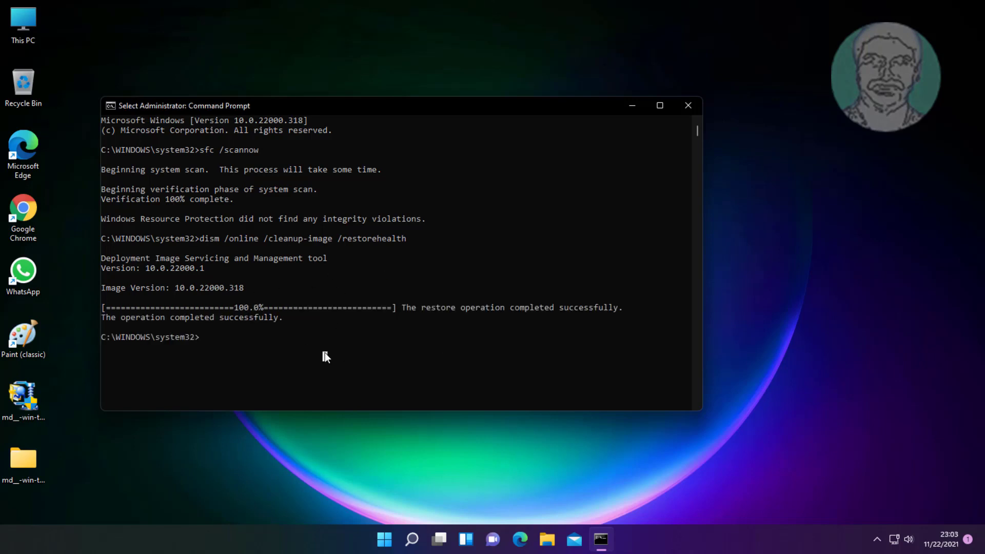
Step: Close the Command Prompt window and bring up the Start menu
{"action": "left_click", "coordinate": [688, 105]}
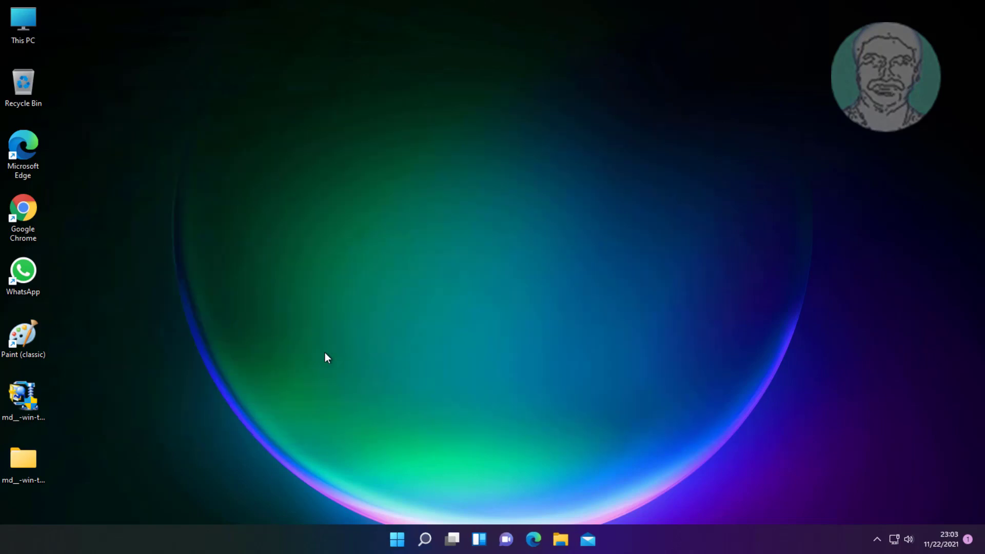
{"action": "left_click", "coordinate": [396, 538]}
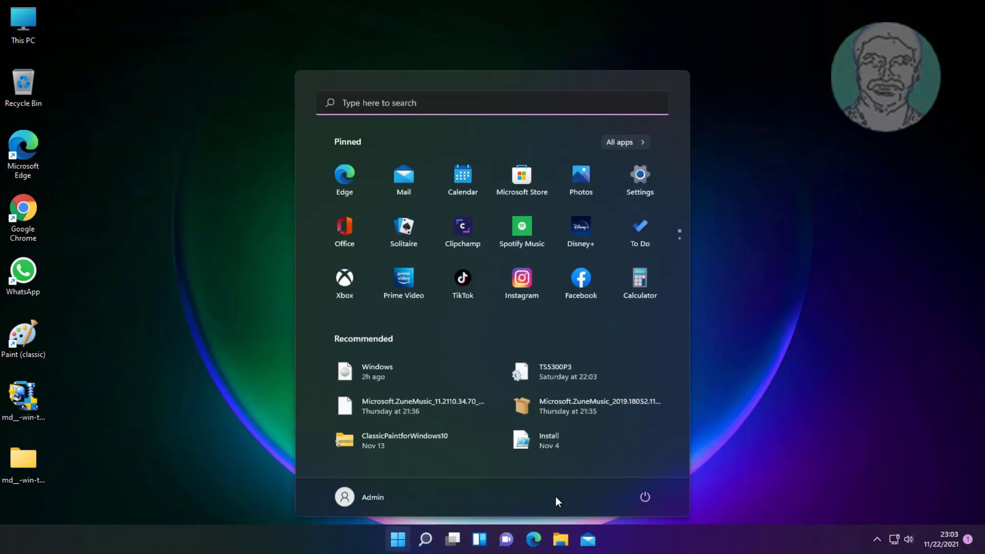
{"action": "mouse_move", "coordinate": [659, 472]}
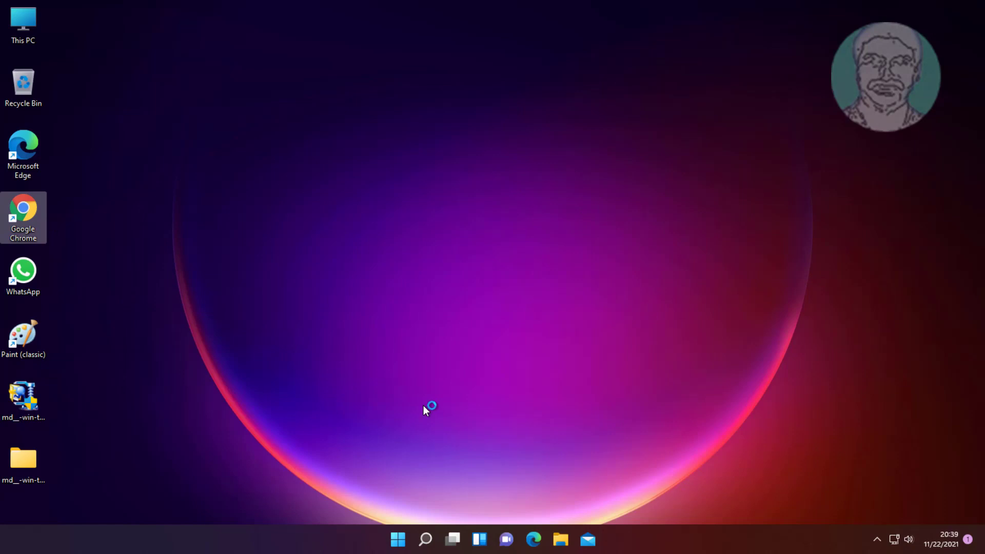
Step: Search 'windows 11 download' in Chrome and land on Microsoft's Download Windows 11 page
{"action": "double_click", "coordinate": [24, 211]}
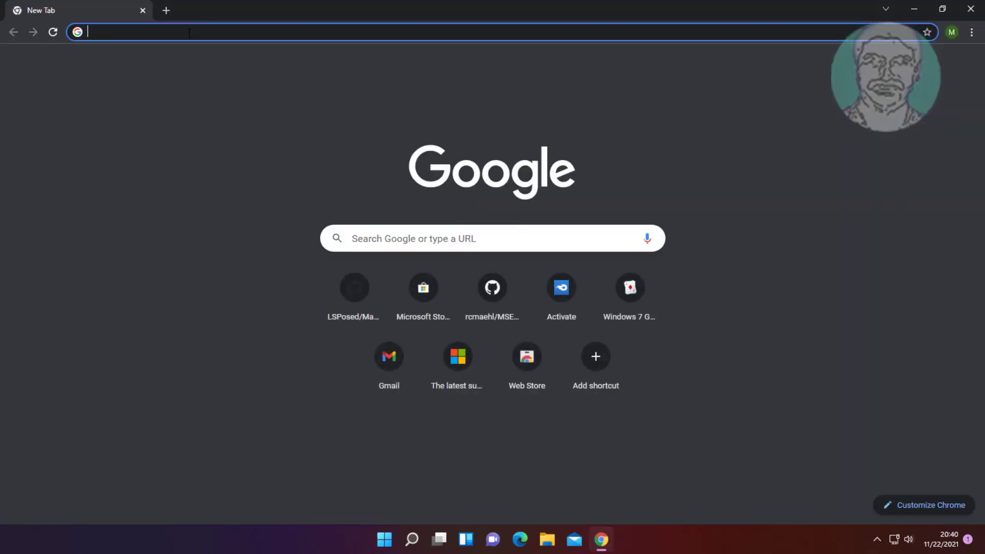
{"action": "type", "text": "windows 11 download"}
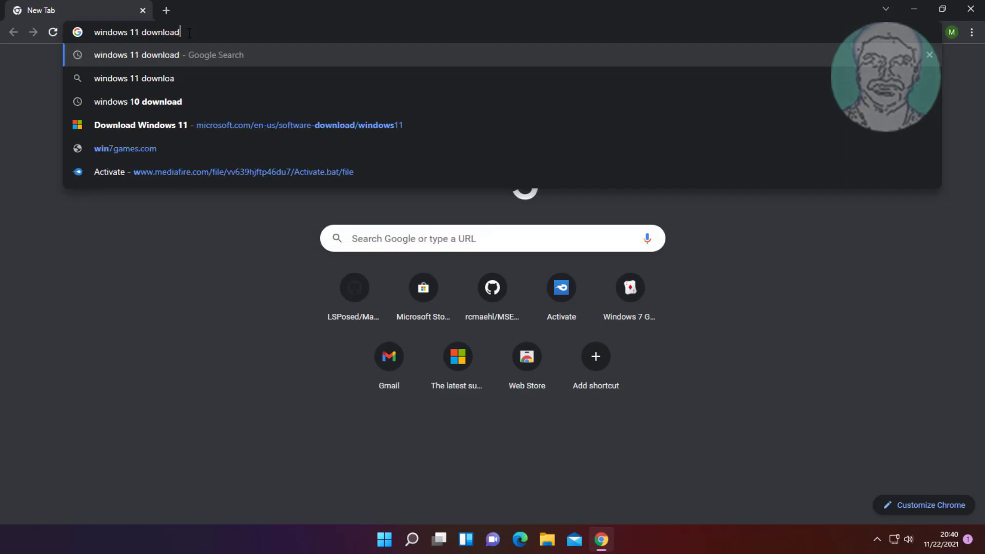
{"action": "key", "text": "Return"}
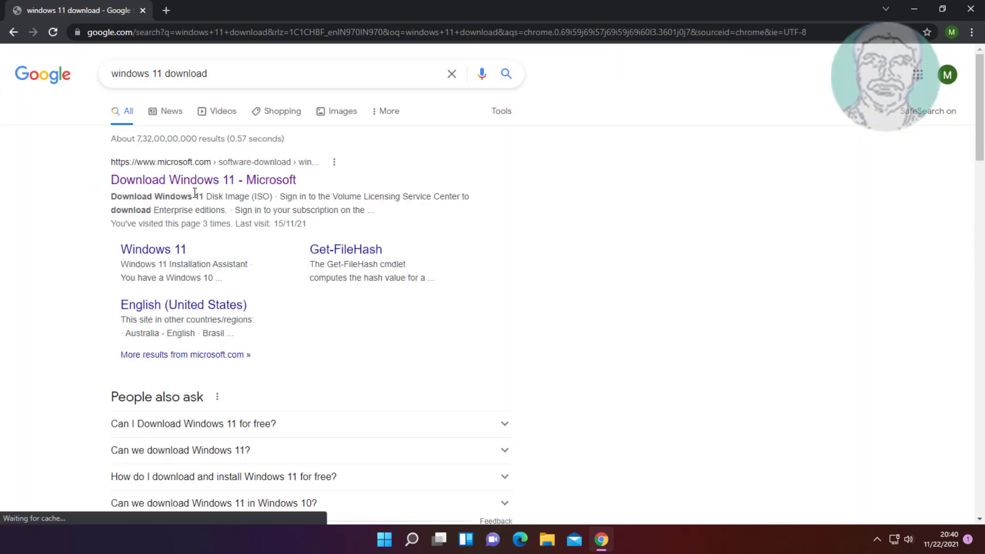
{"action": "left_click", "coordinate": [203, 179]}
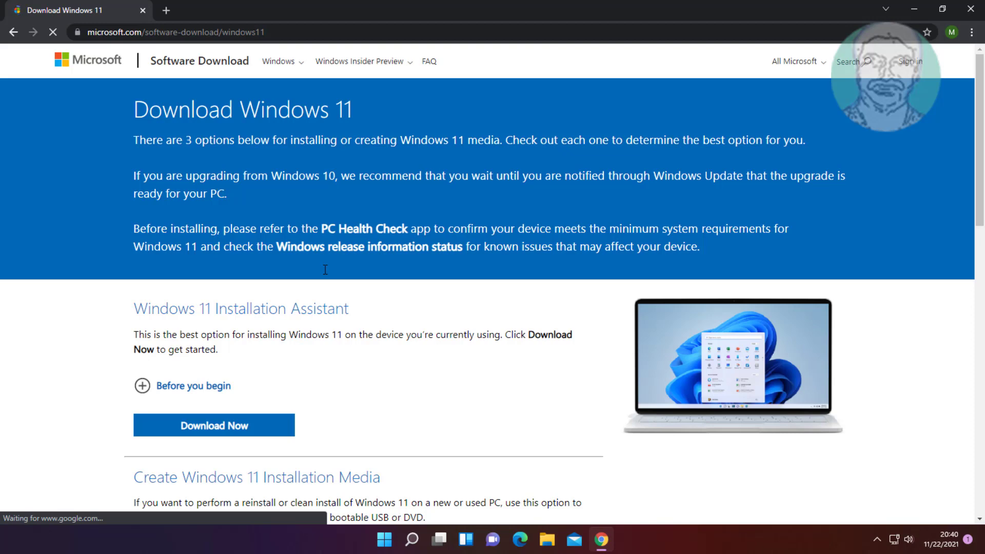
Step: Download the Windows 11 installation media creation tool via Download Now
{"action": "scroll", "scroll_direction": "down", "scroll_amount": 3}
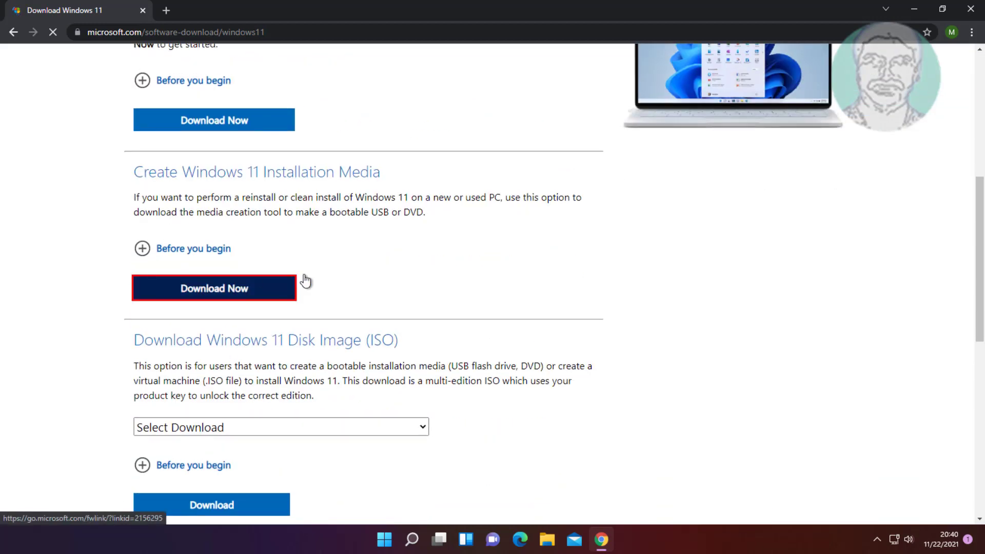
{"action": "left_click", "coordinate": [214, 288]}
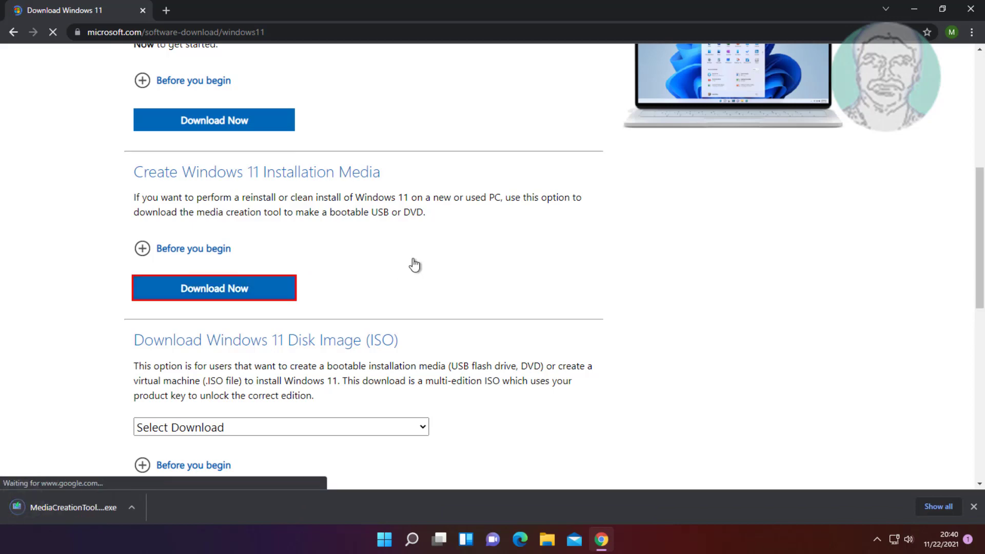
Step: Run the Media Creation Tool, accept terms, choose ISO file, and save Windows.iso to Documents
{"action": "left_click", "coordinate": [82, 507]}
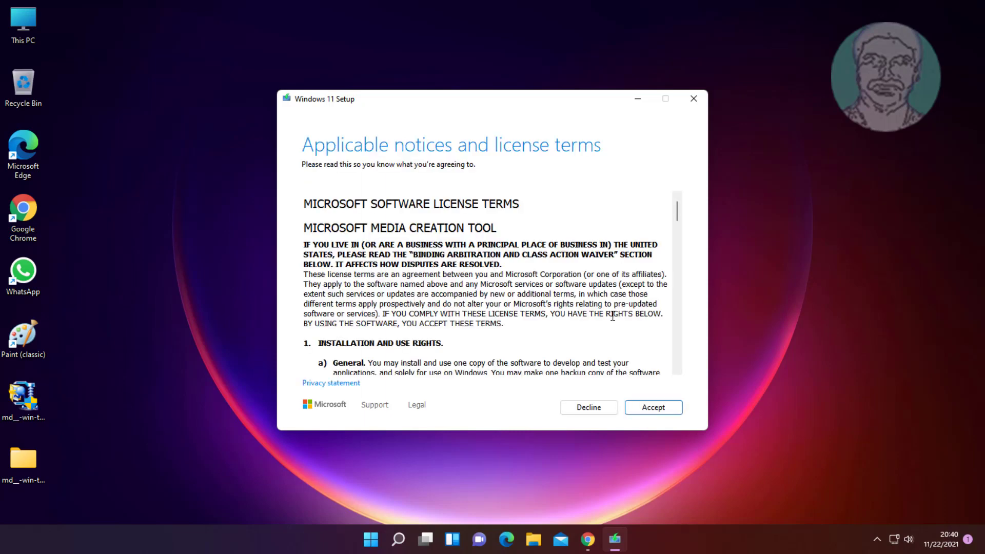
{"action": "left_click", "coordinate": [652, 408]}
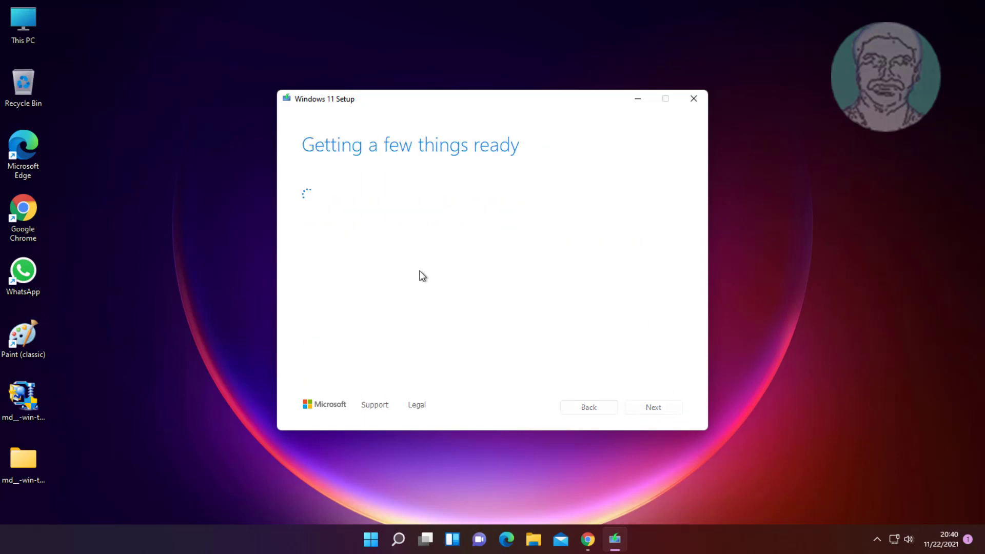
{"action": "mouse_move", "coordinate": [620, 317]}
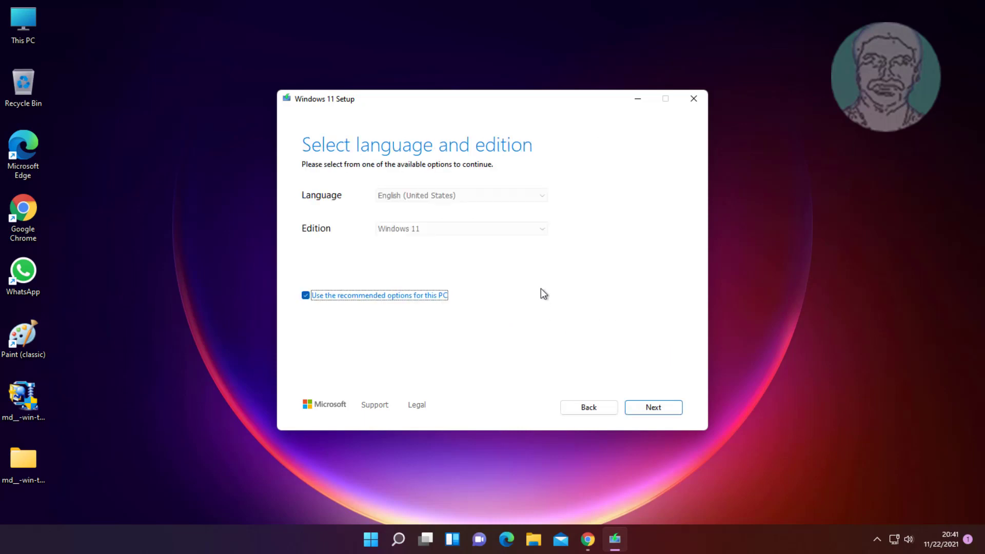
{"action": "left_click", "coordinate": [652, 408]}
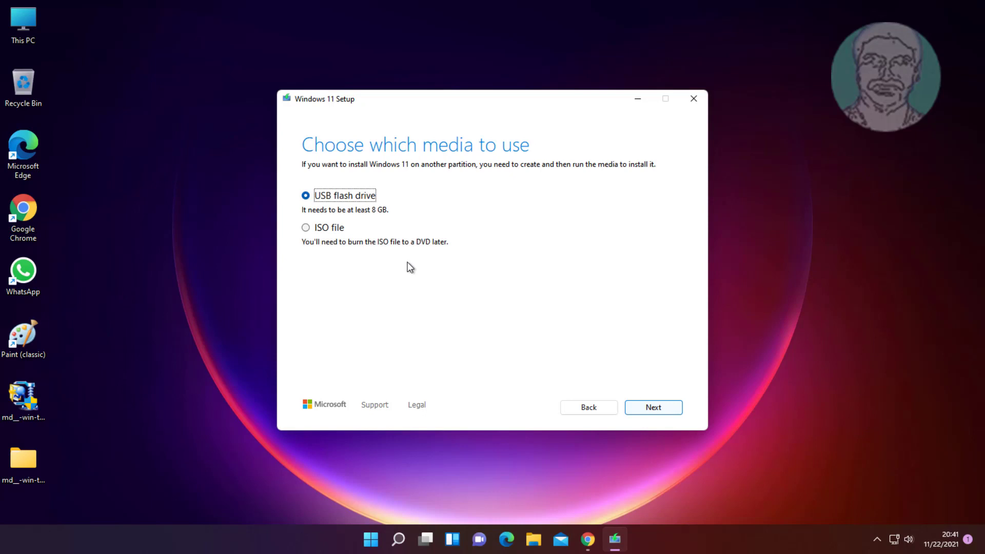
{"action": "left_click", "coordinate": [306, 227]}
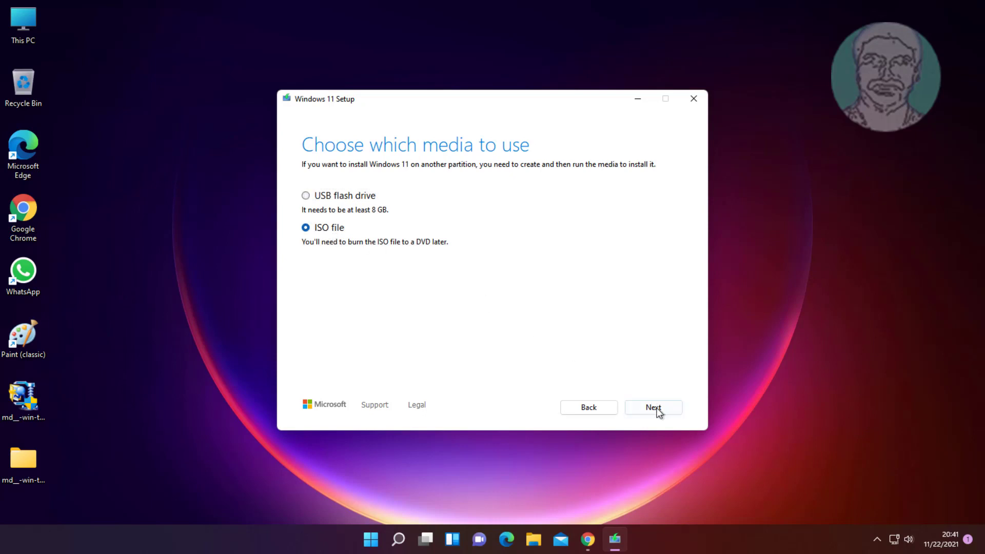
{"action": "left_click", "coordinate": [652, 407]}
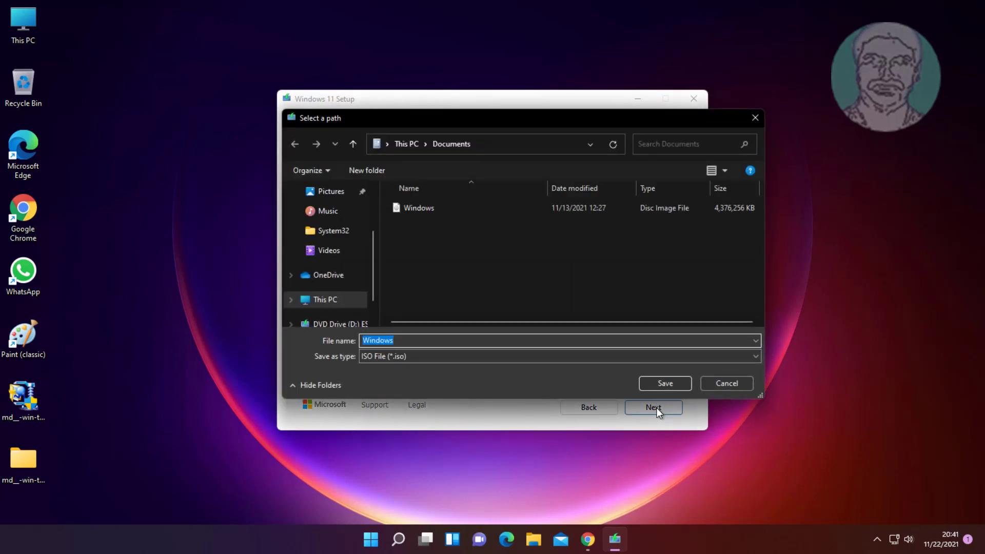
{"action": "mouse_move", "coordinate": [664, 373]}
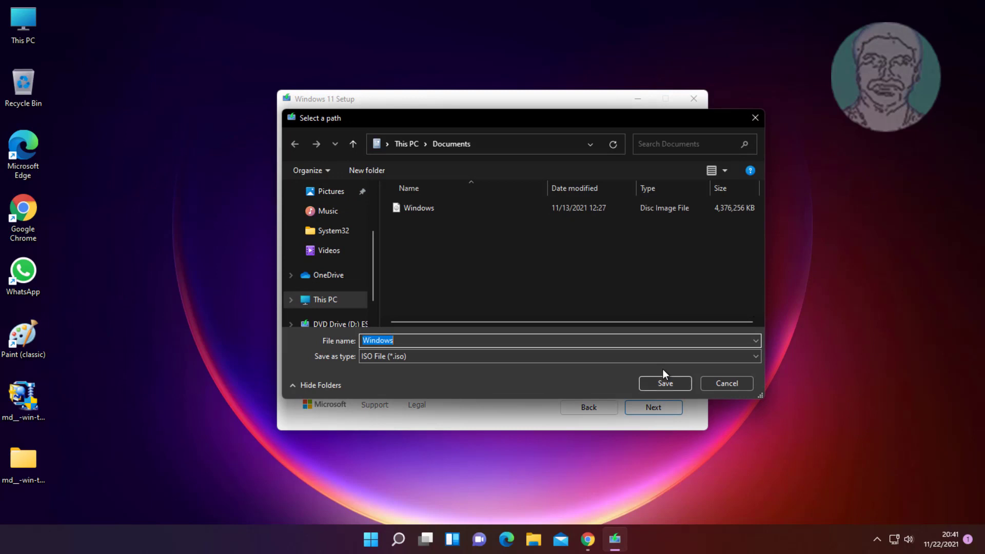
{"action": "left_click", "coordinate": [665, 383]}
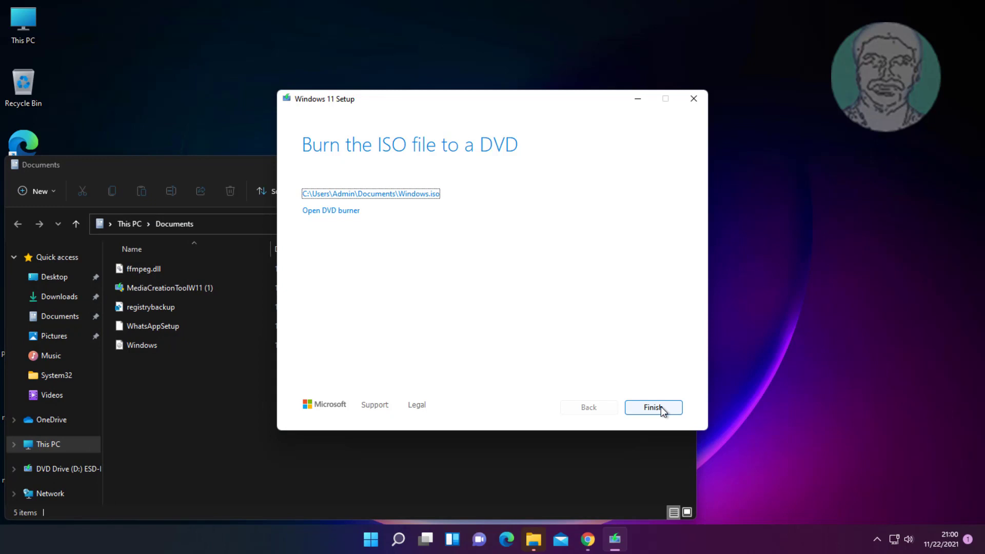
Step: Finish the tool and mount the Windows ISO from Documents as DVD Drive (E:)
{"action": "left_click", "coordinate": [652, 408]}
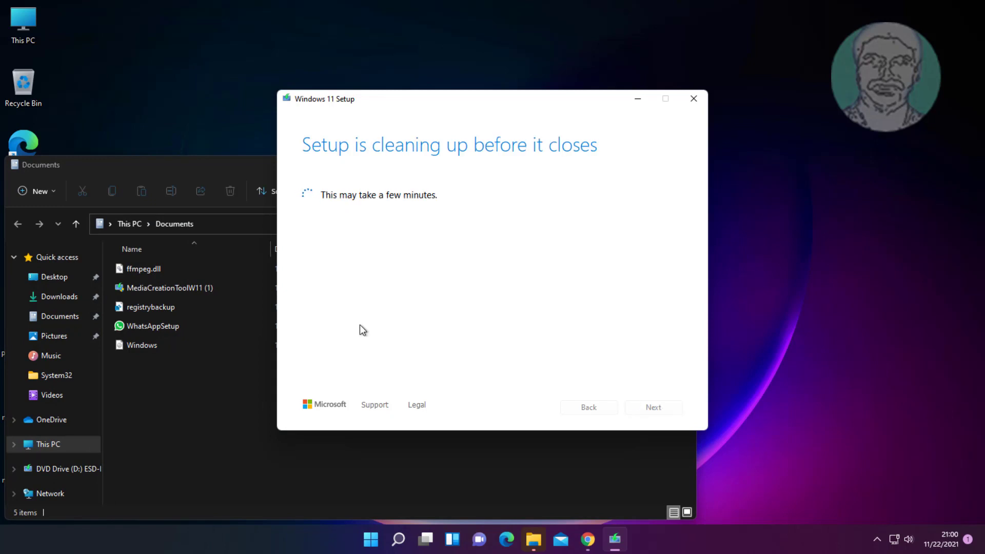
{"action": "left_click", "coordinate": [693, 98]}
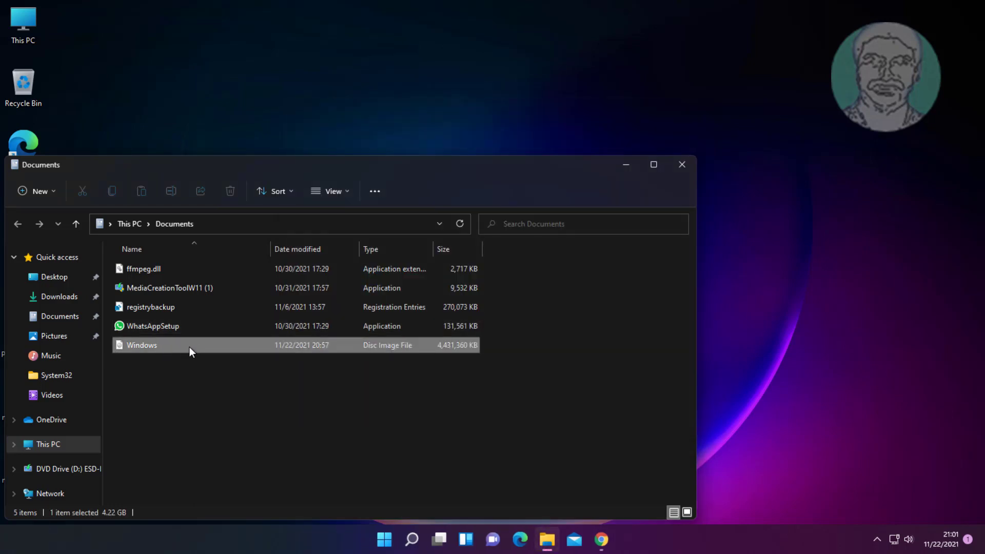
{"action": "mouse_move", "coordinate": [192, 351]}
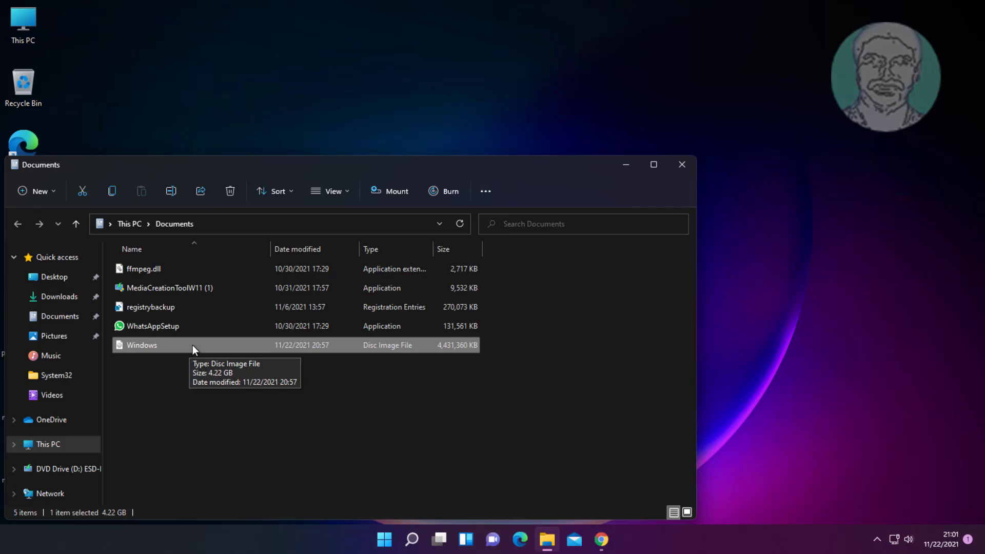
{"action": "mouse_move", "coordinate": [396, 191]}
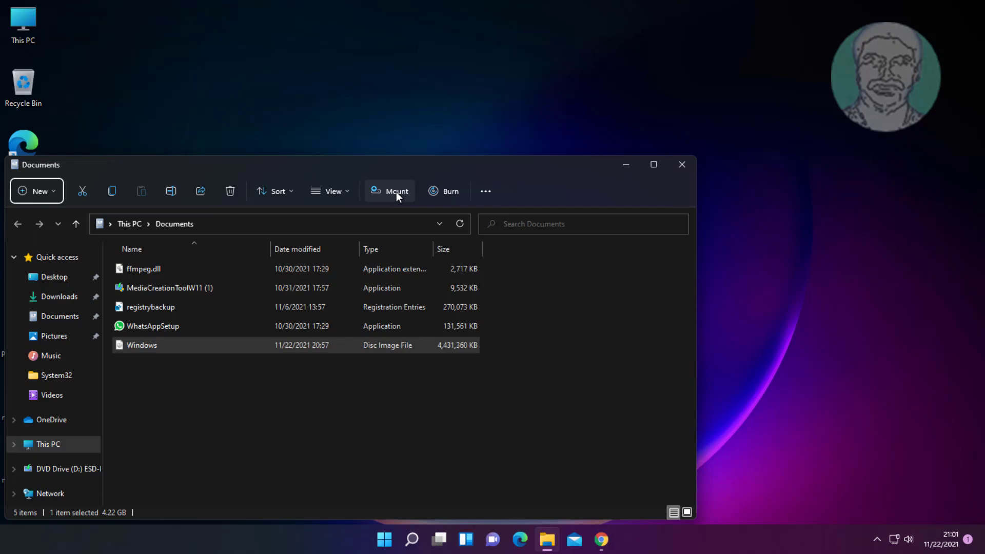
{"action": "left_click", "coordinate": [390, 191]}
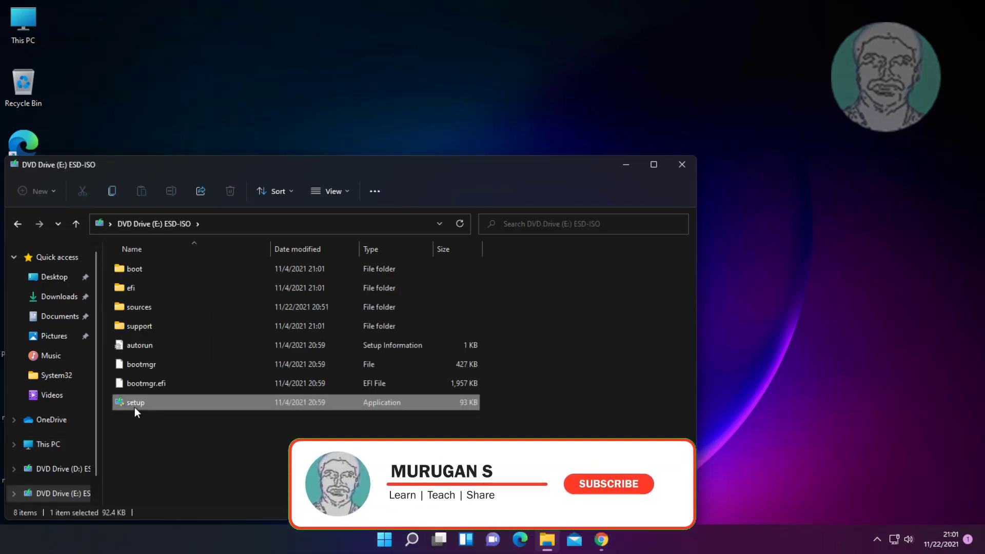
Step: Launch setup from the mounted drive, allow UAC, and close the Explorer window
{"action": "double_click", "coordinate": [133, 402]}
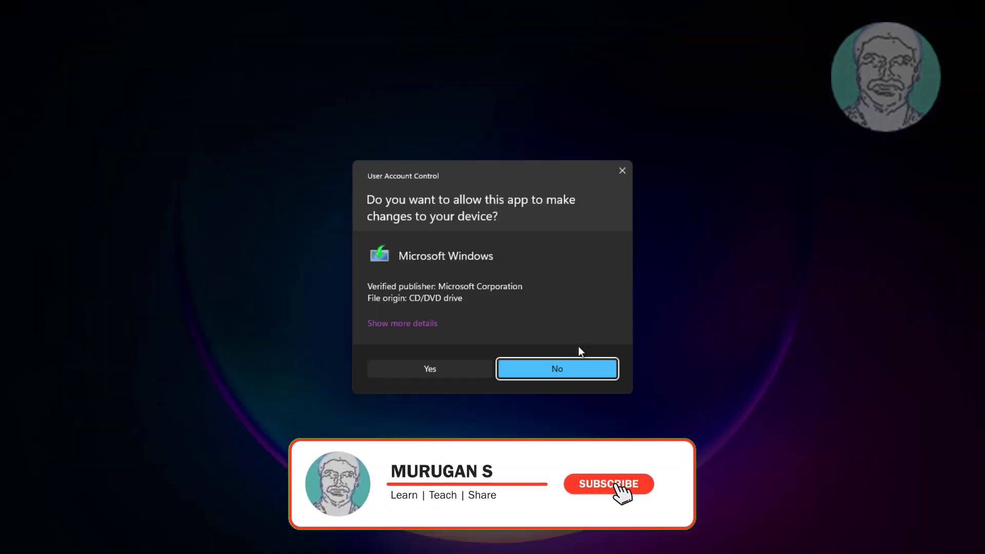
{"action": "left_click", "coordinate": [556, 368]}
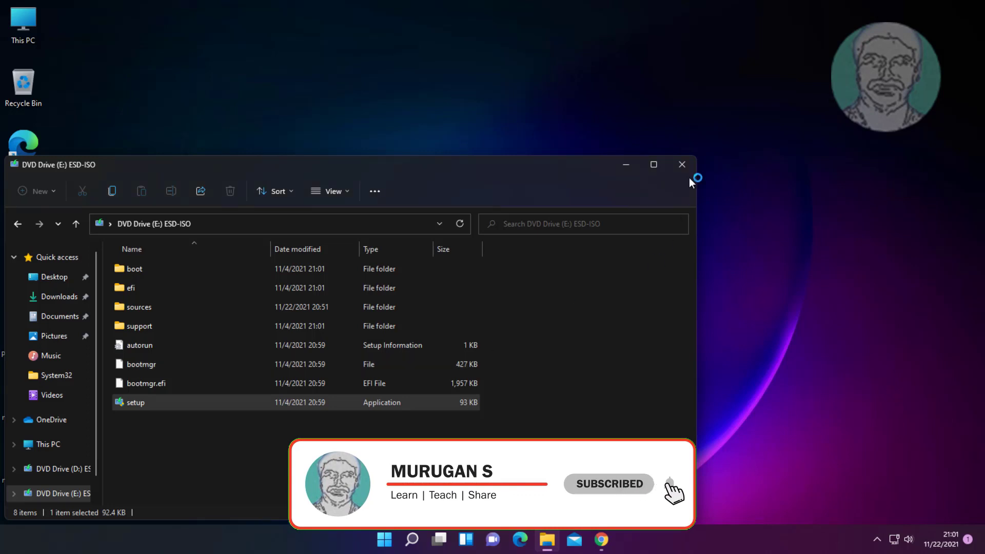
{"action": "left_click", "coordinate": [681, 164]}
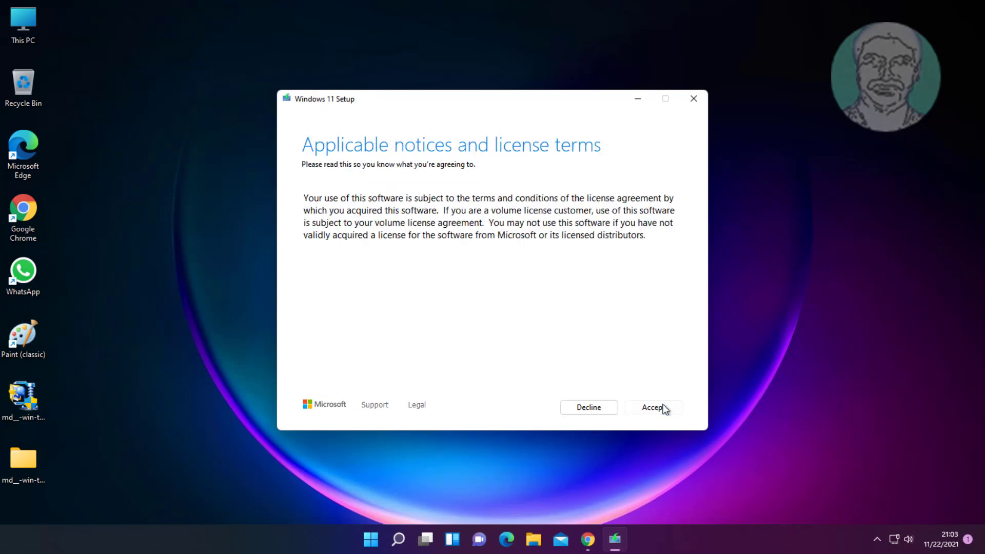
Step: Accept the license and start installing Windows 11 Pro keeping personal files and apps
{"action": "left_click", "coordinate": [652, 407]}
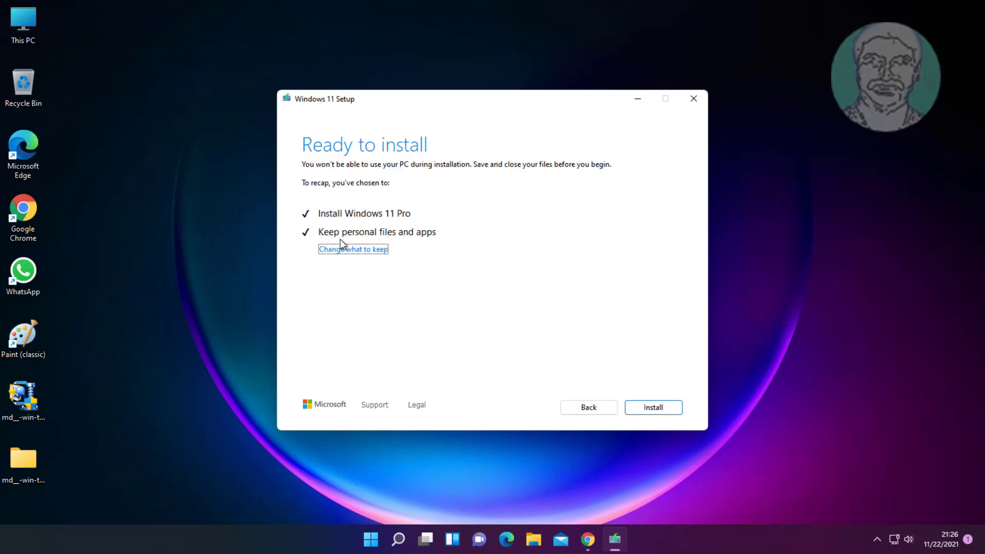
{"action": "mouse_move", "coordinate": [368, 213]}
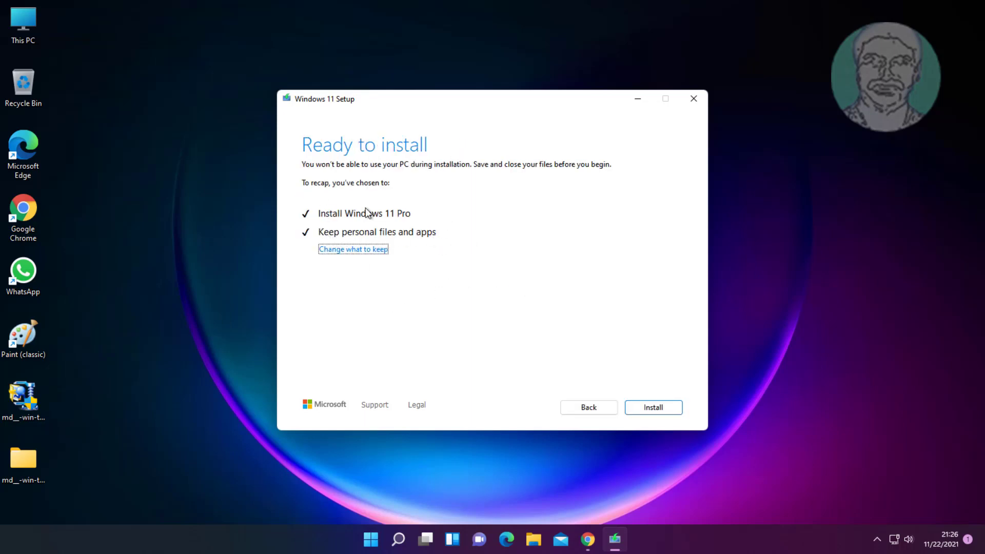
{"action": "left_click", "coordinate": [653, 408]}
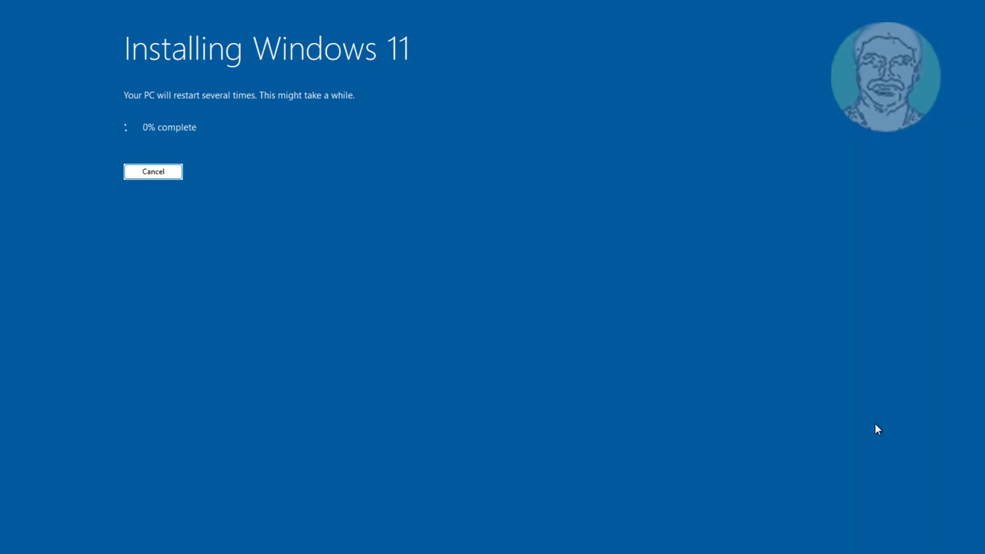